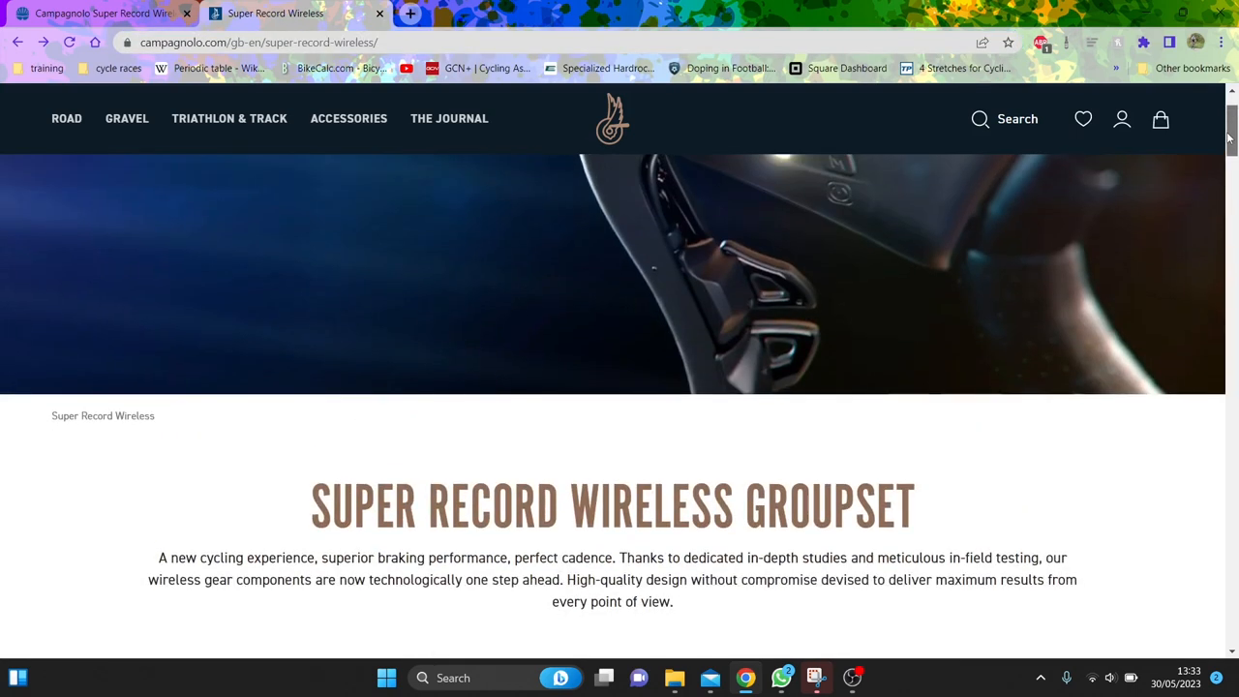
Step: Scroll down the Super Record Wireless groupset page to read its introduction
scroll("down", 3)
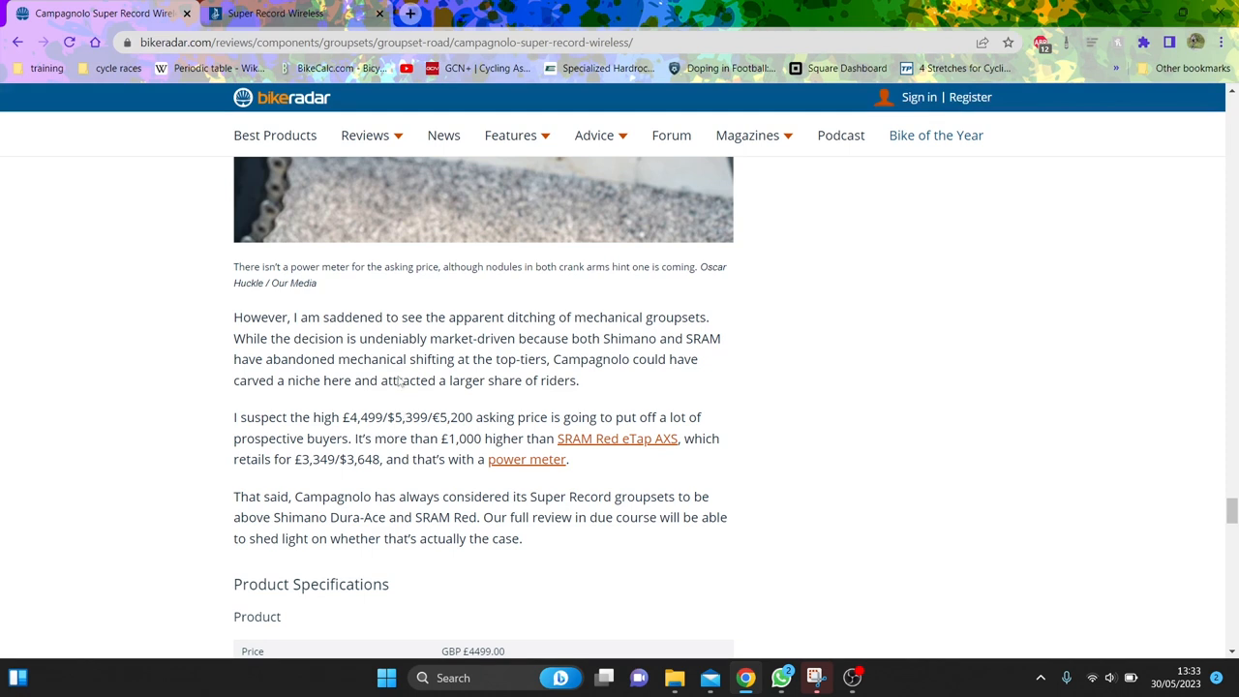
mouse_move(275, 11)
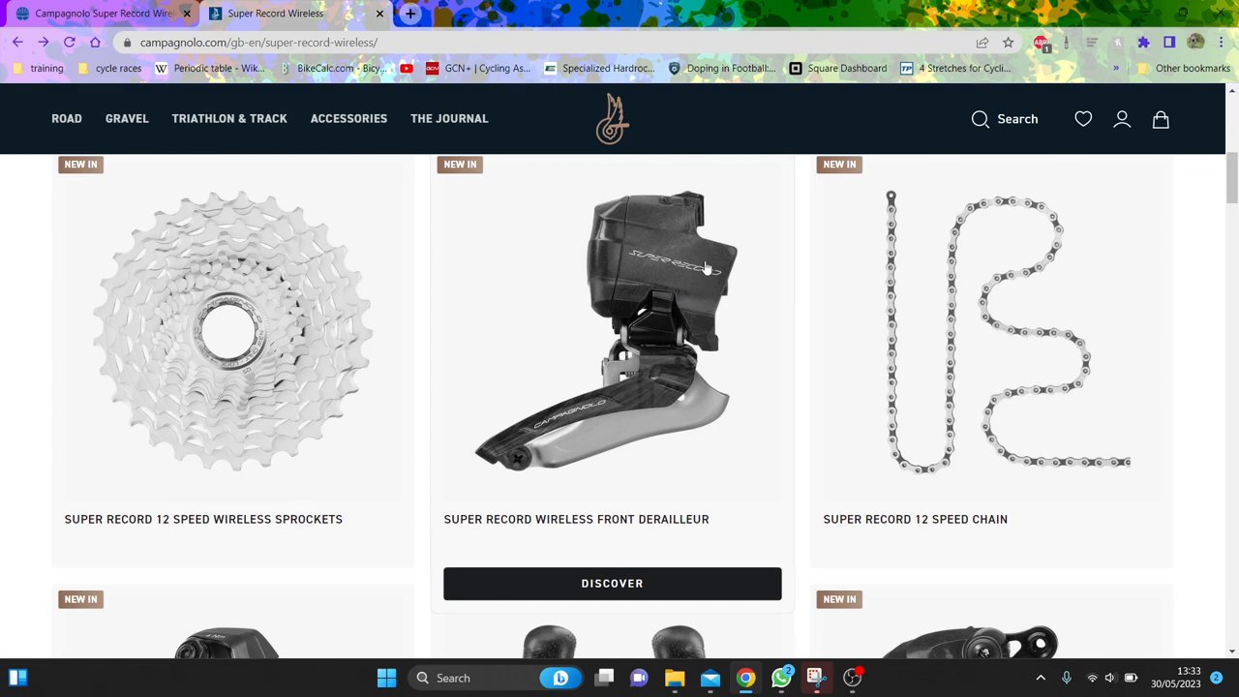
mouse_move(658, 302)
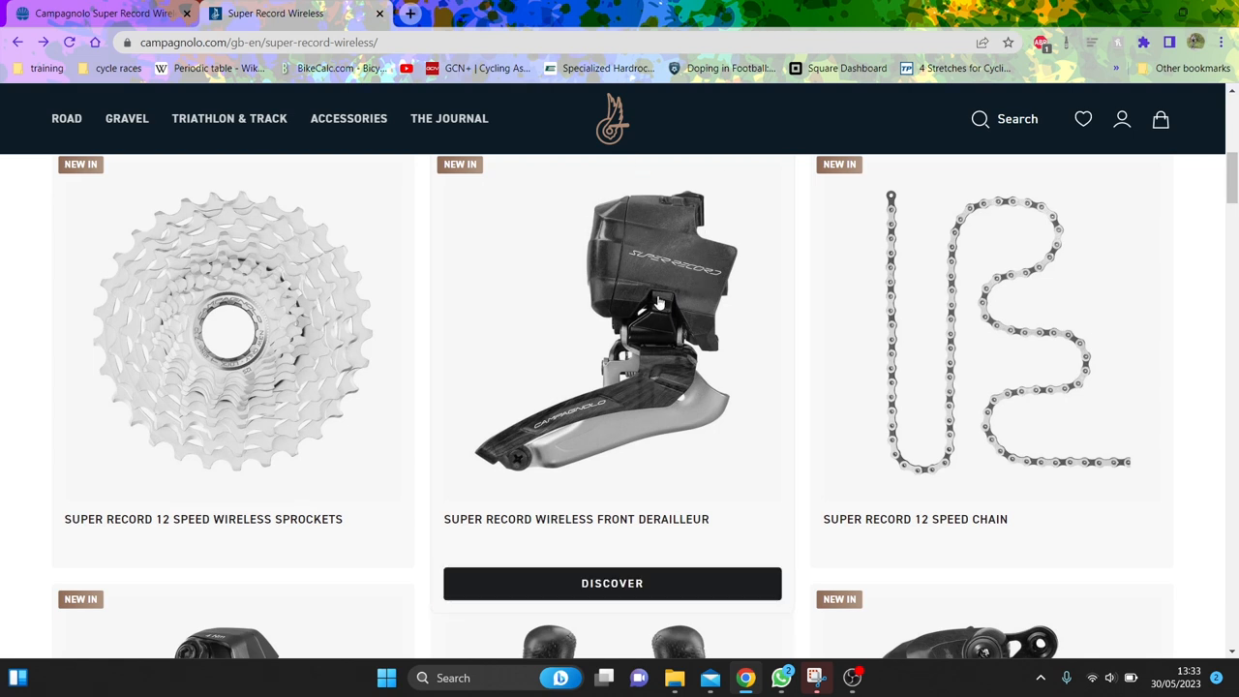
mouse_move(695, 244)
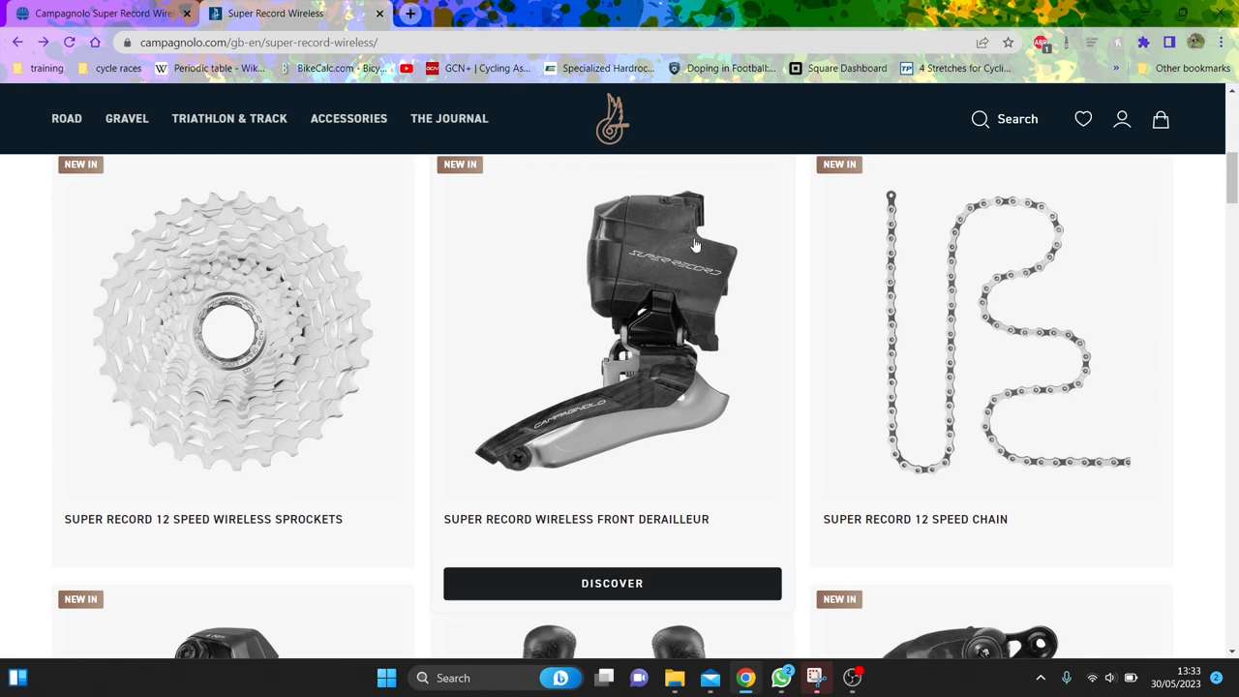
mouse_move(557, 471)
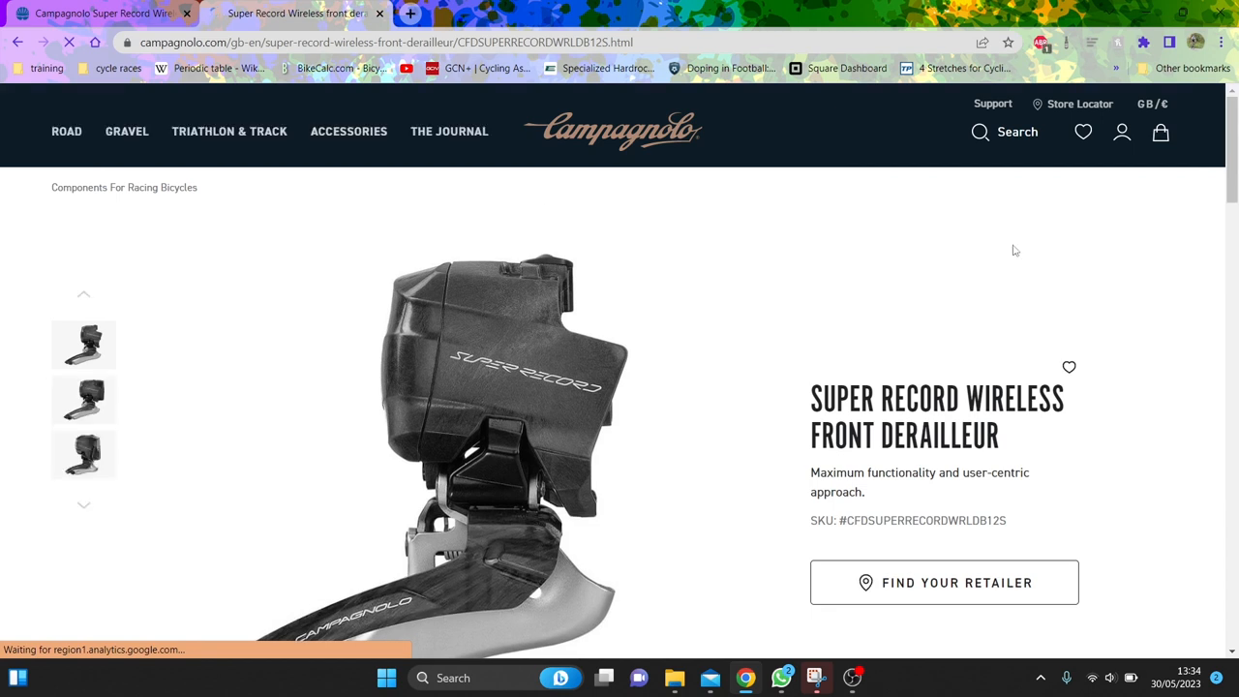
Step: Browse the front derailleur page, stepping through its photo gallery and description
scroll("down", 3)
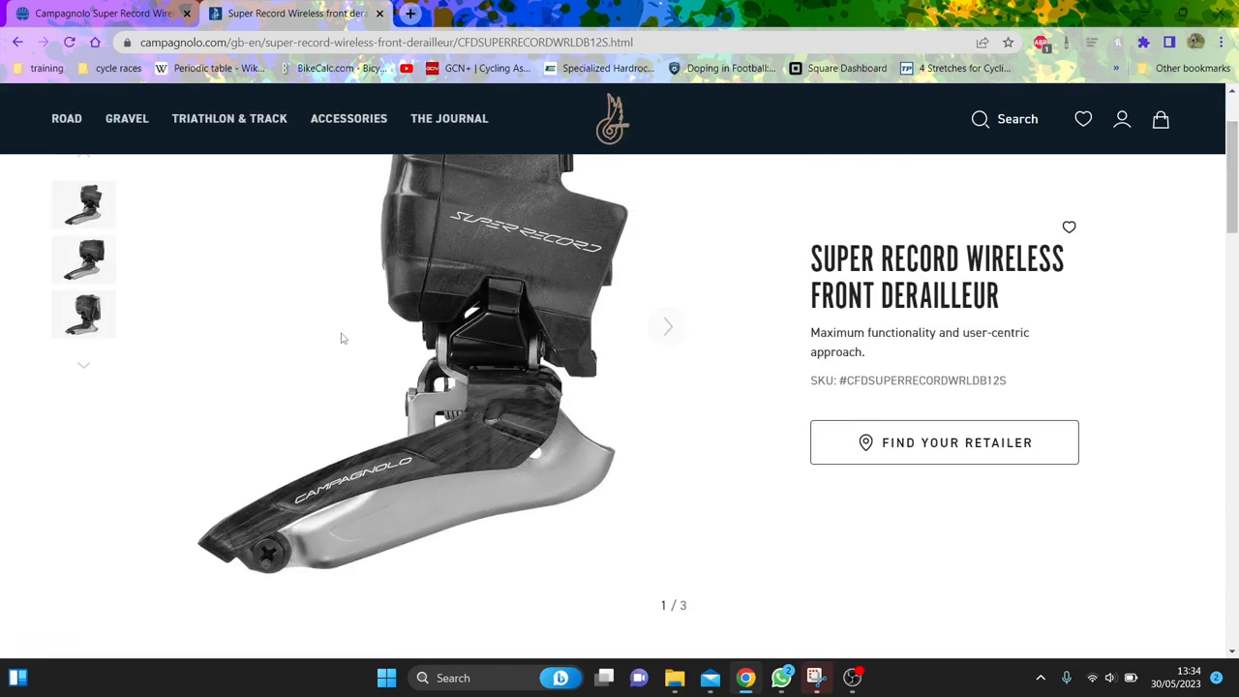
left_click(666, 325)
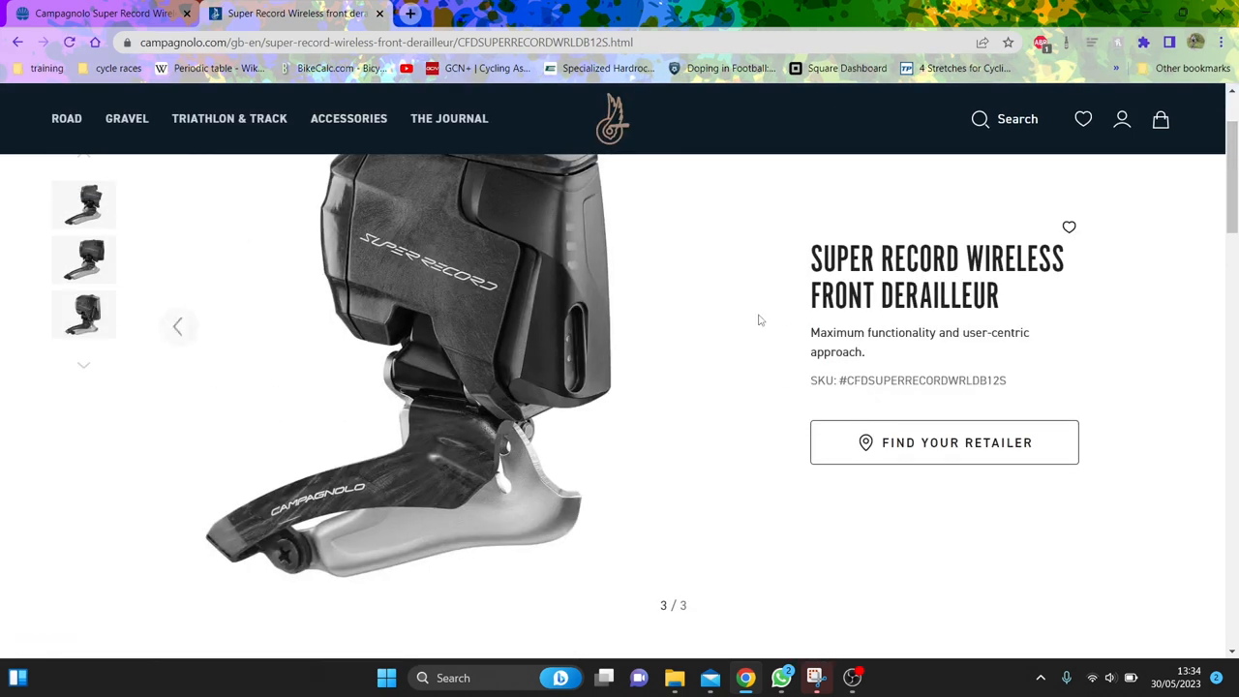
scroll("down", 3)
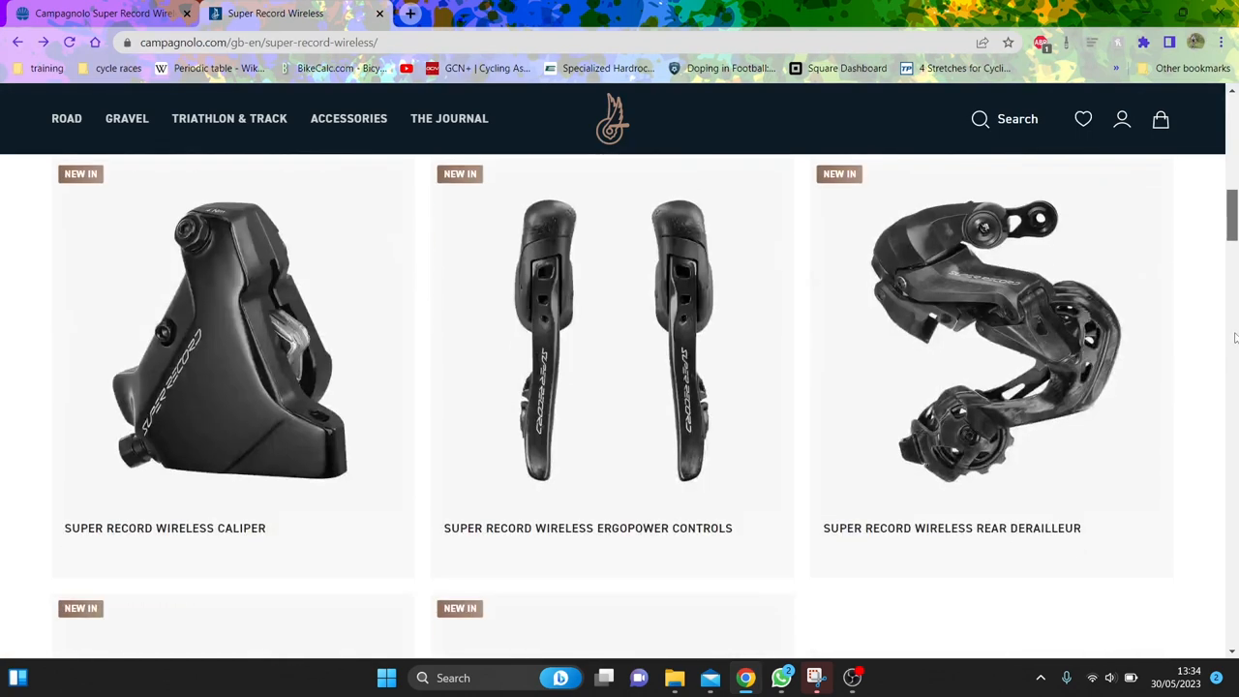
scroll("down", 3)
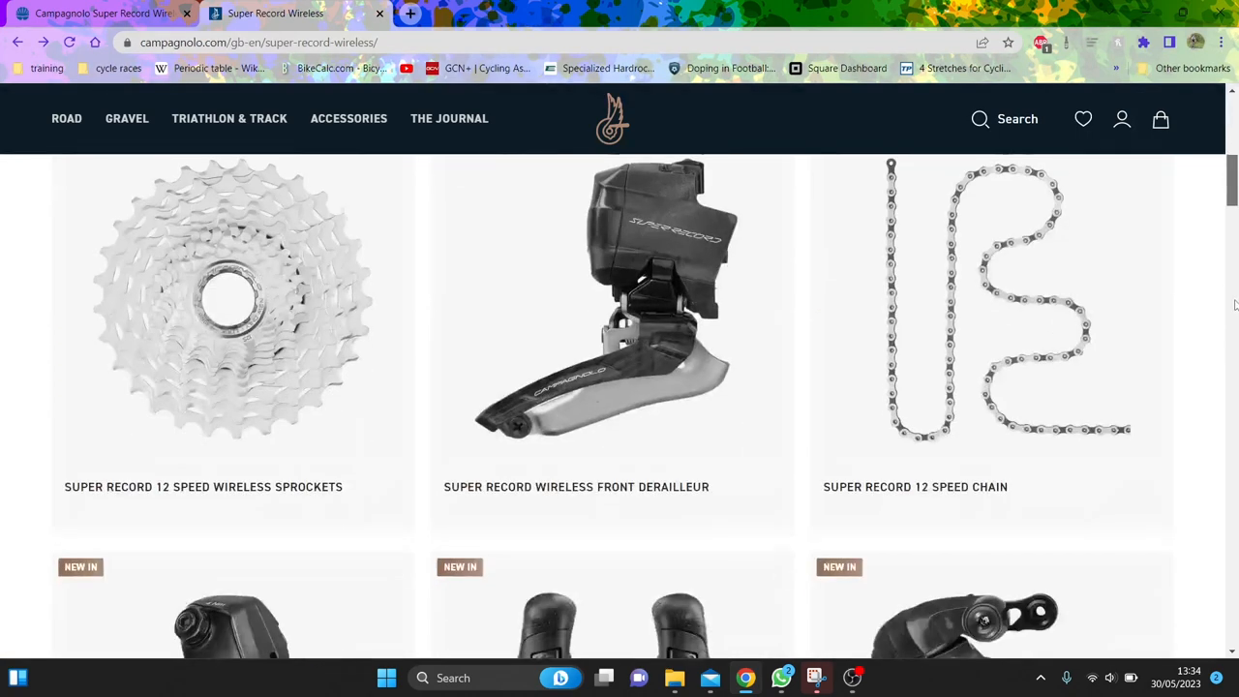
scroll("down", 3)
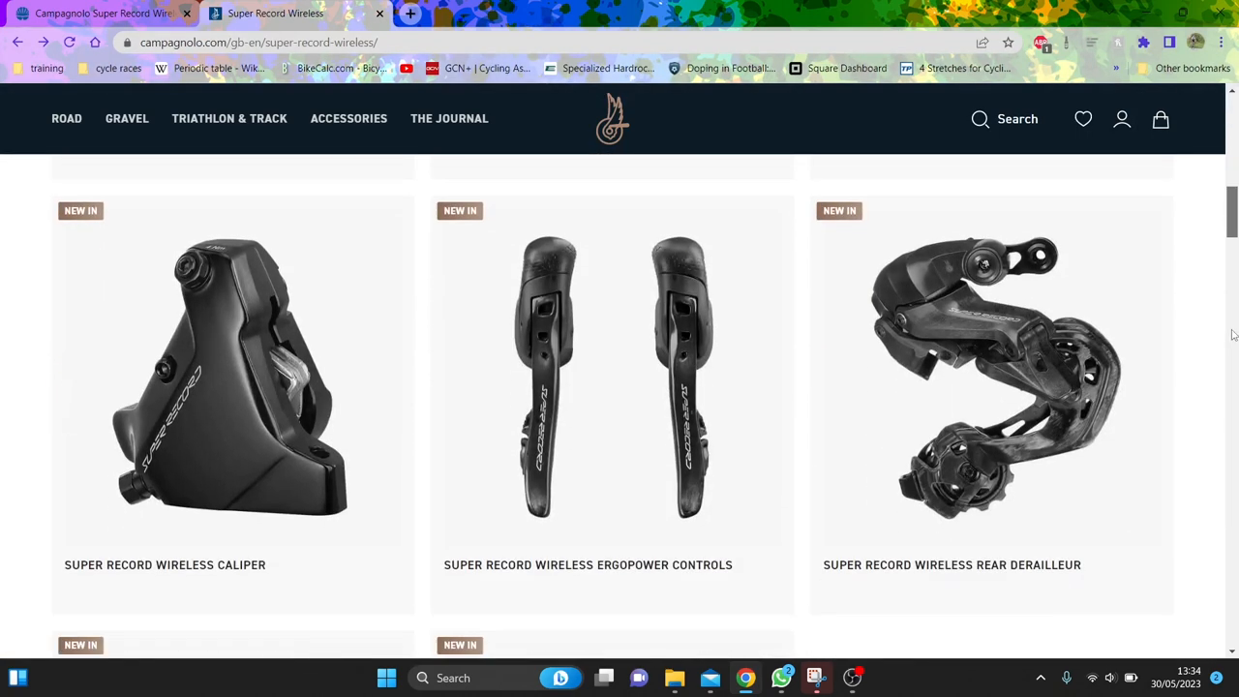
mouse_move(906, 443)
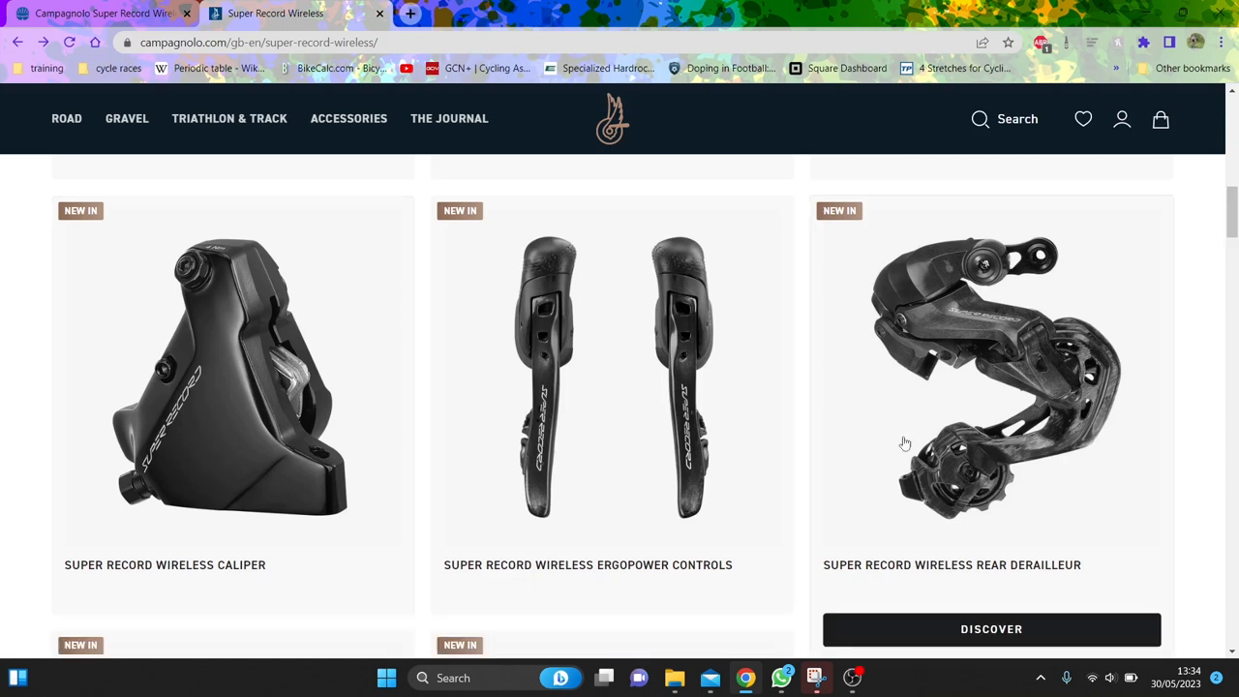
mouse_move(990, 387)
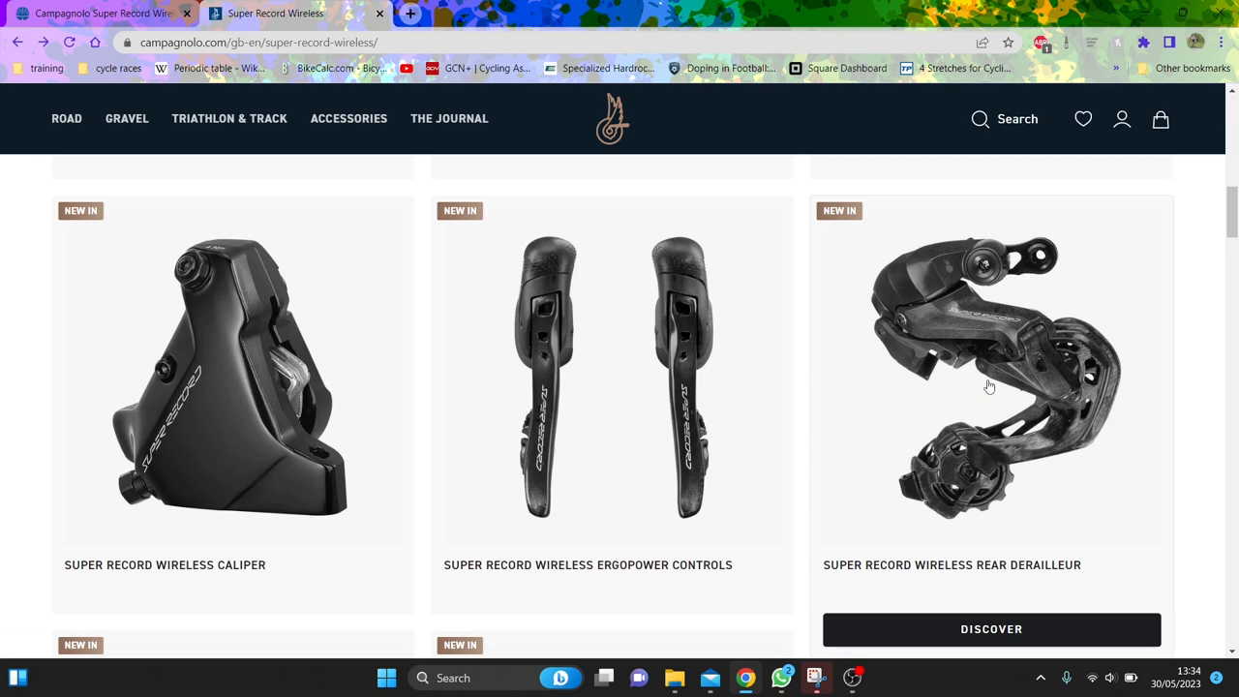
Step: View the Super Record Wireless Rear Derailleur page down to Specifications, then return to the groupset page
left_click(991, 375)
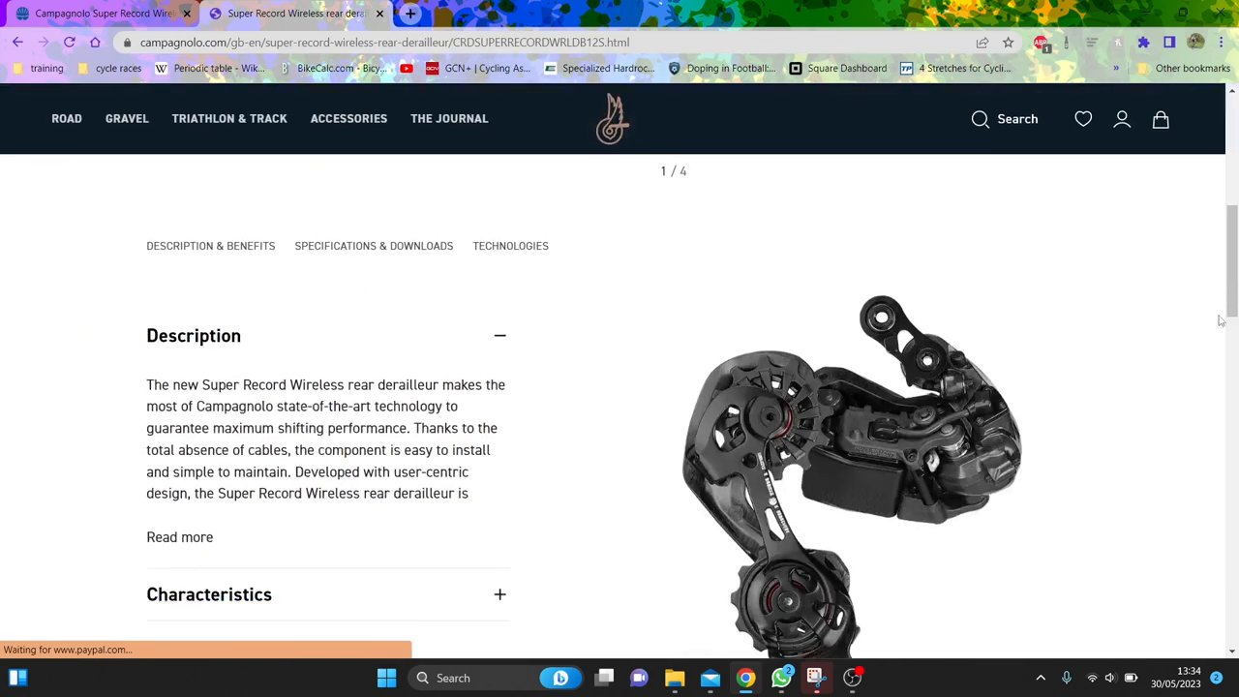
scroll("down", 3)
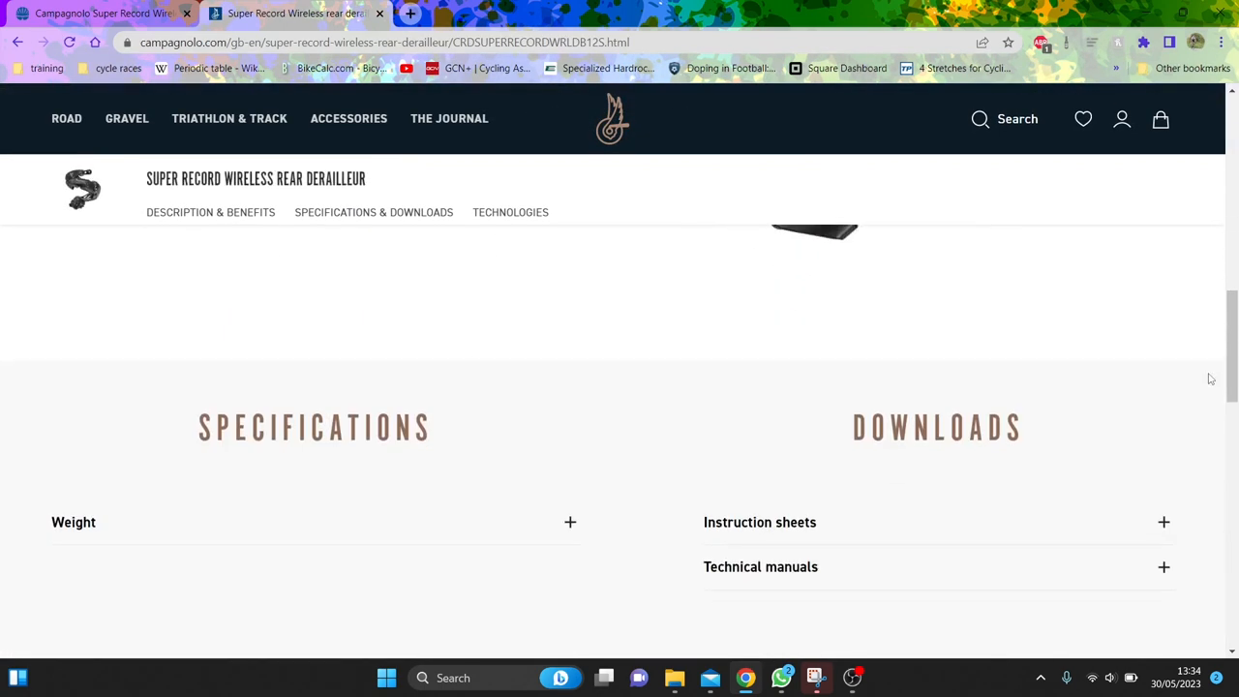
left_click(569, 523)
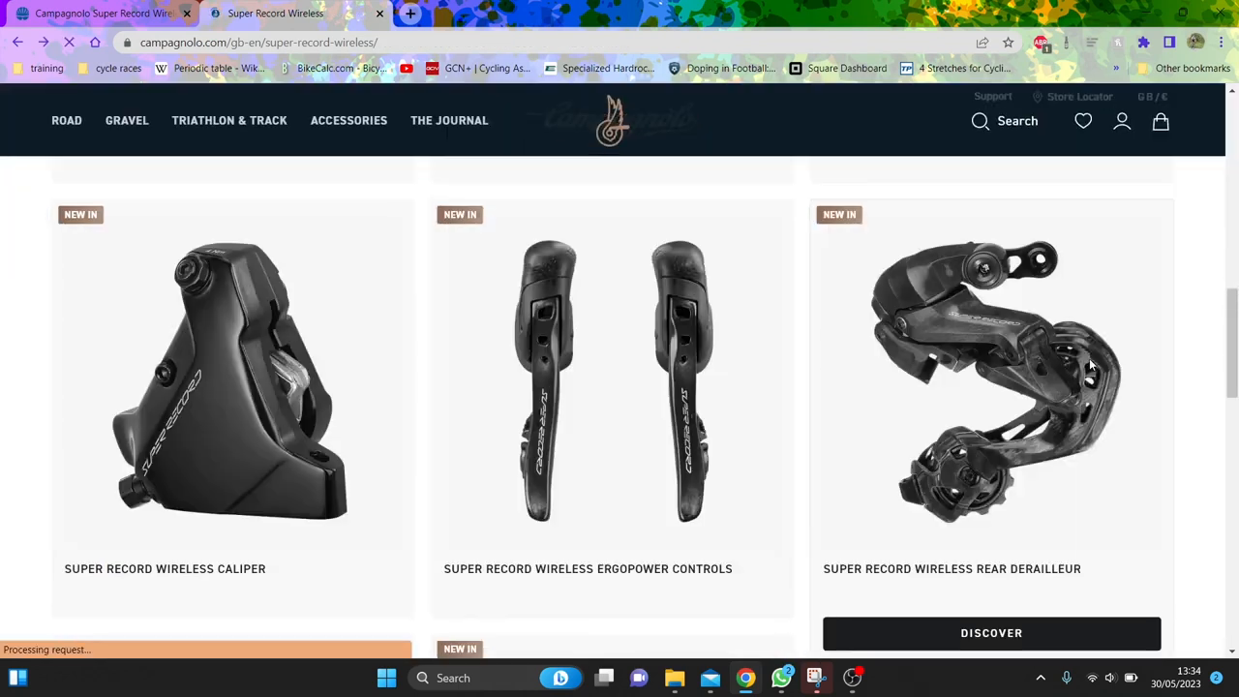
Step: Scroll through Dynamic Riding Experience, Superior Braking Performance and Perfect Cadence to the full drivetrain image
scroll("down", 3)
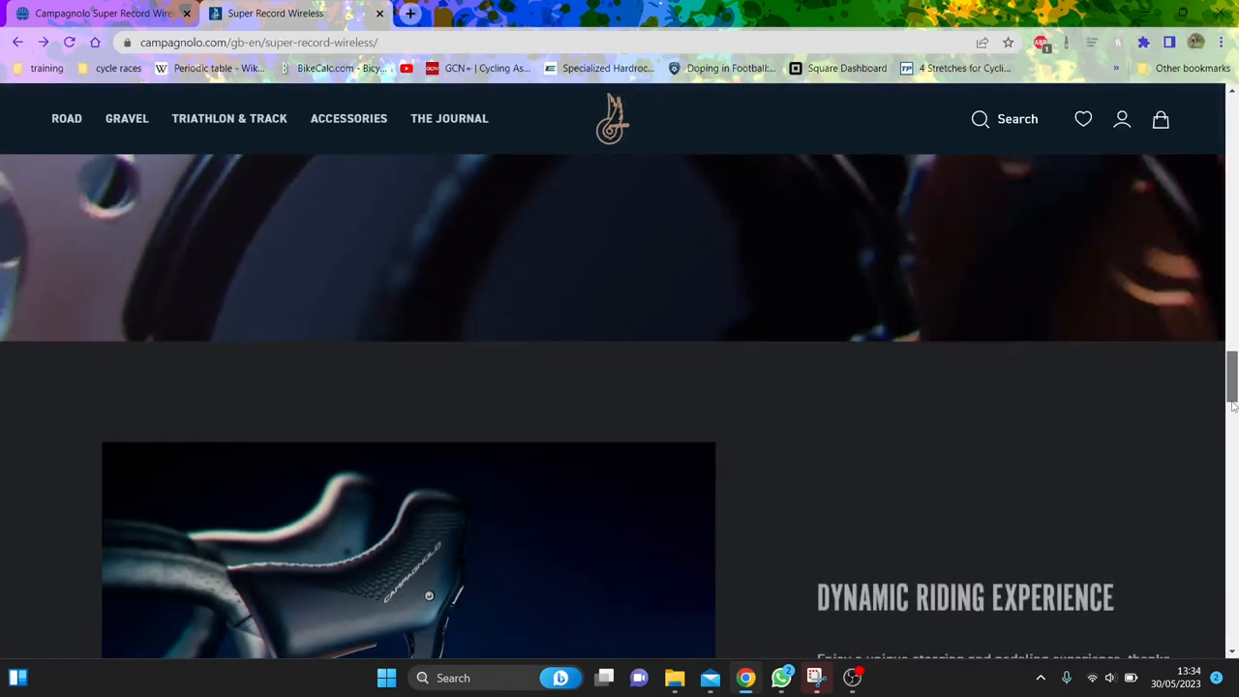
scroll("down", 3)
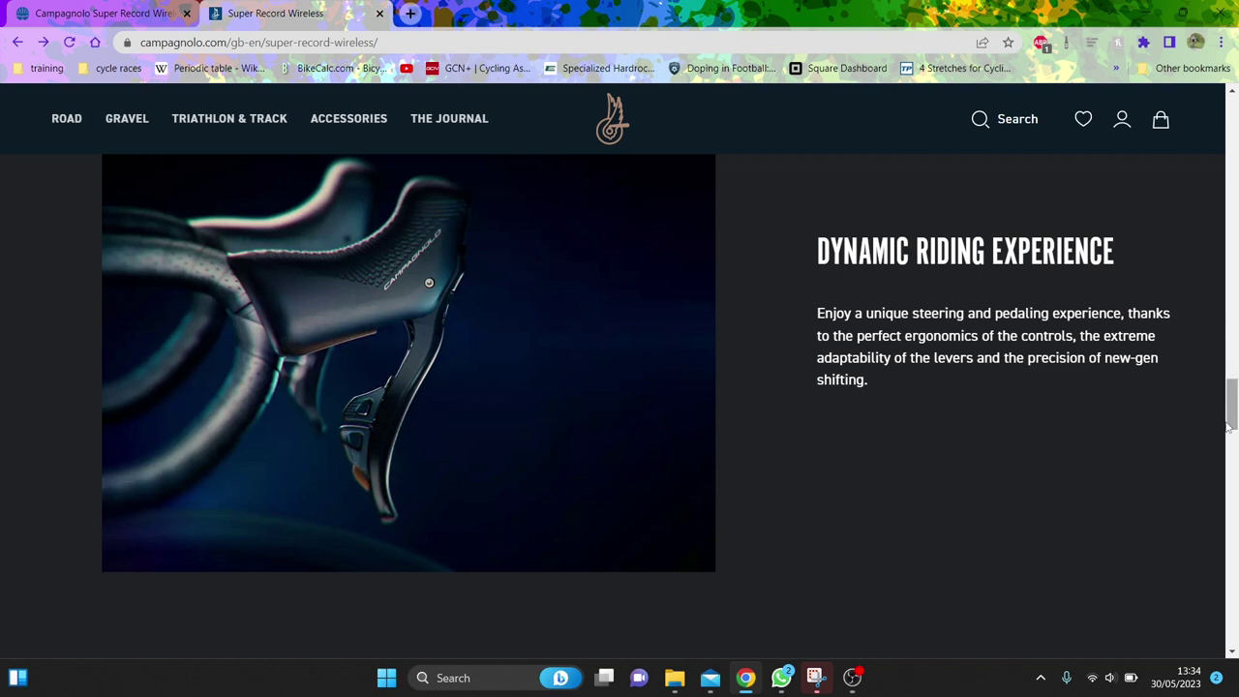
scroll("down", 3)
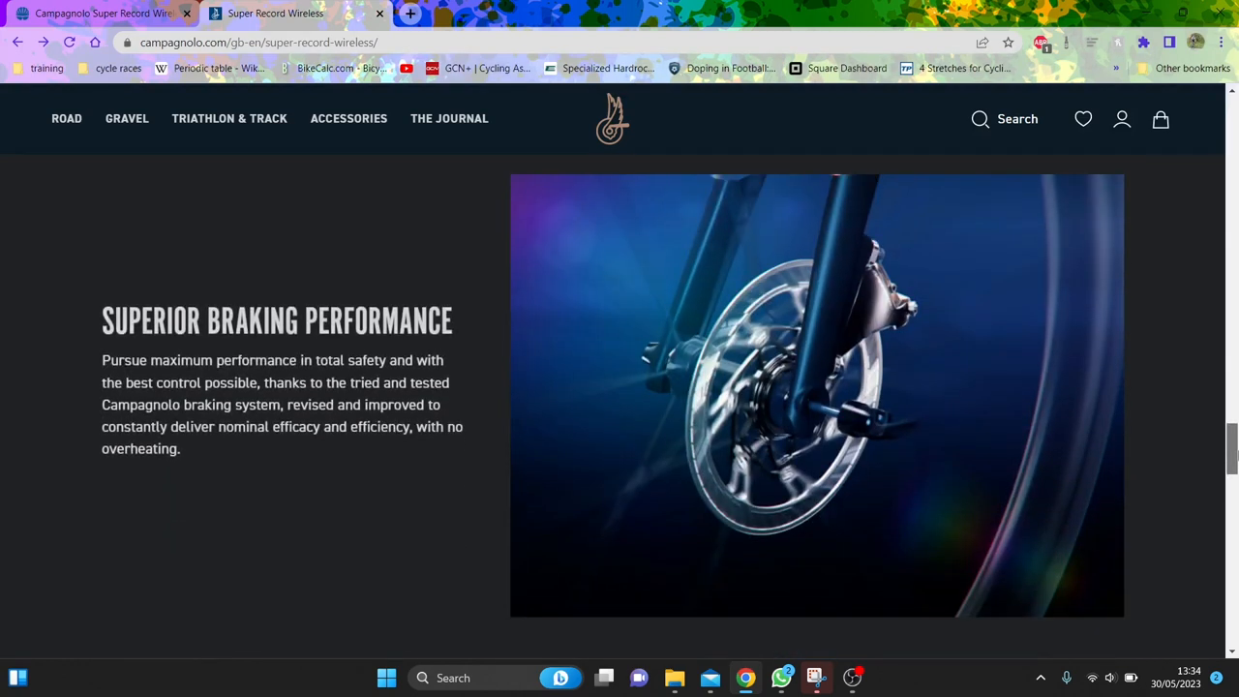
scroll("up", 3)
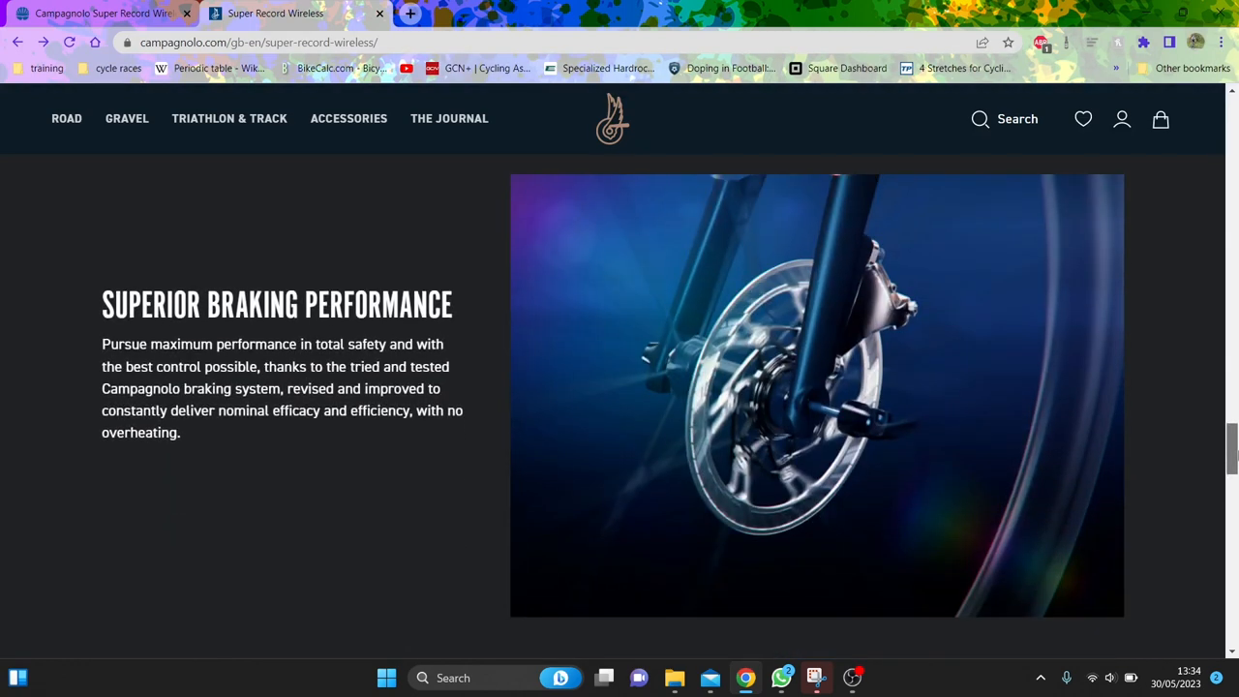
scroll("down", 3)
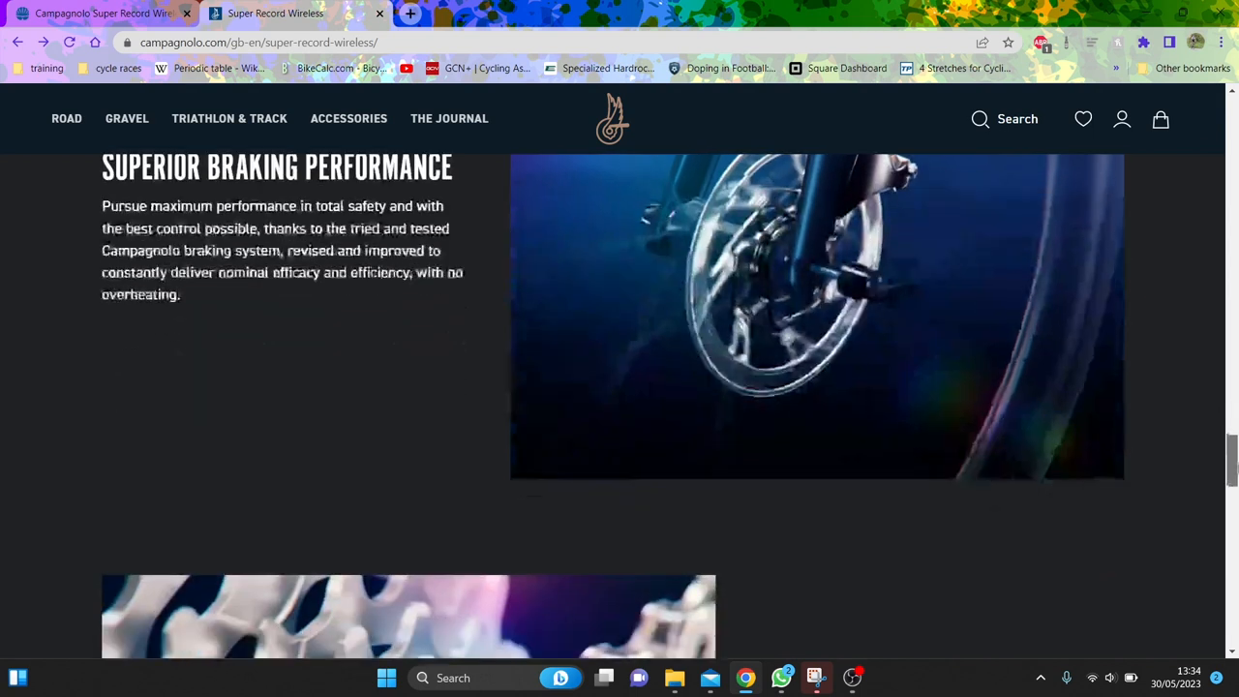
scroll("down", 3)
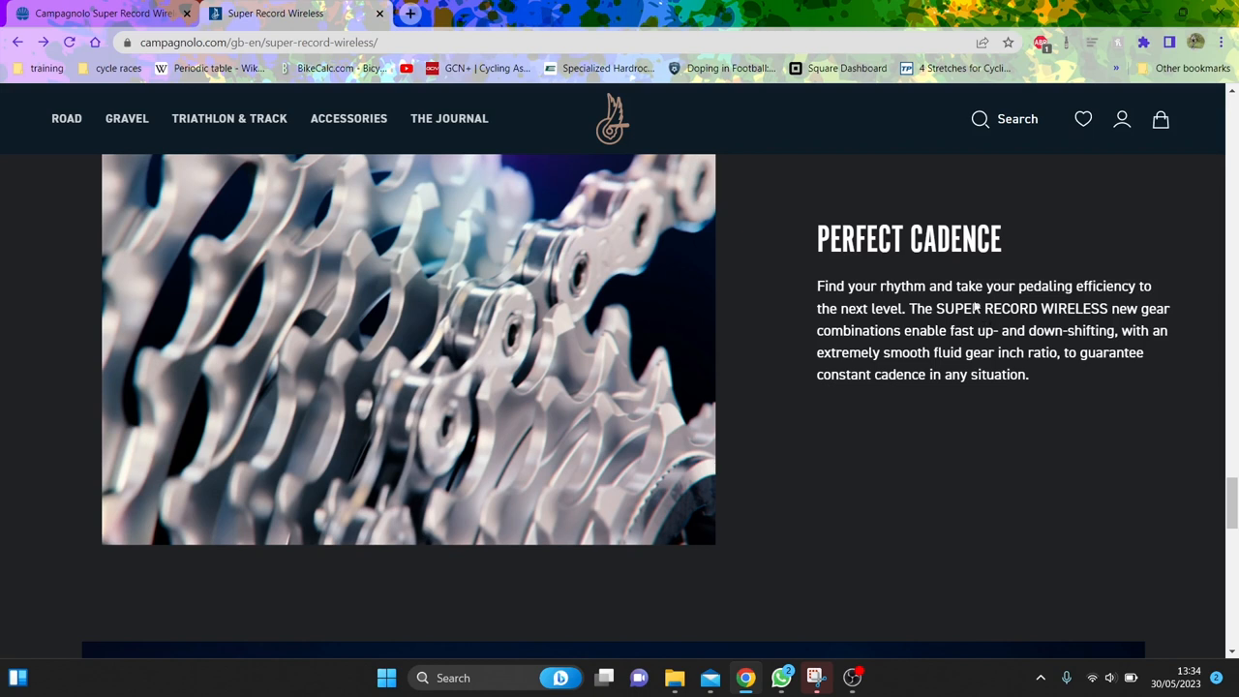
scroll("down", 3)
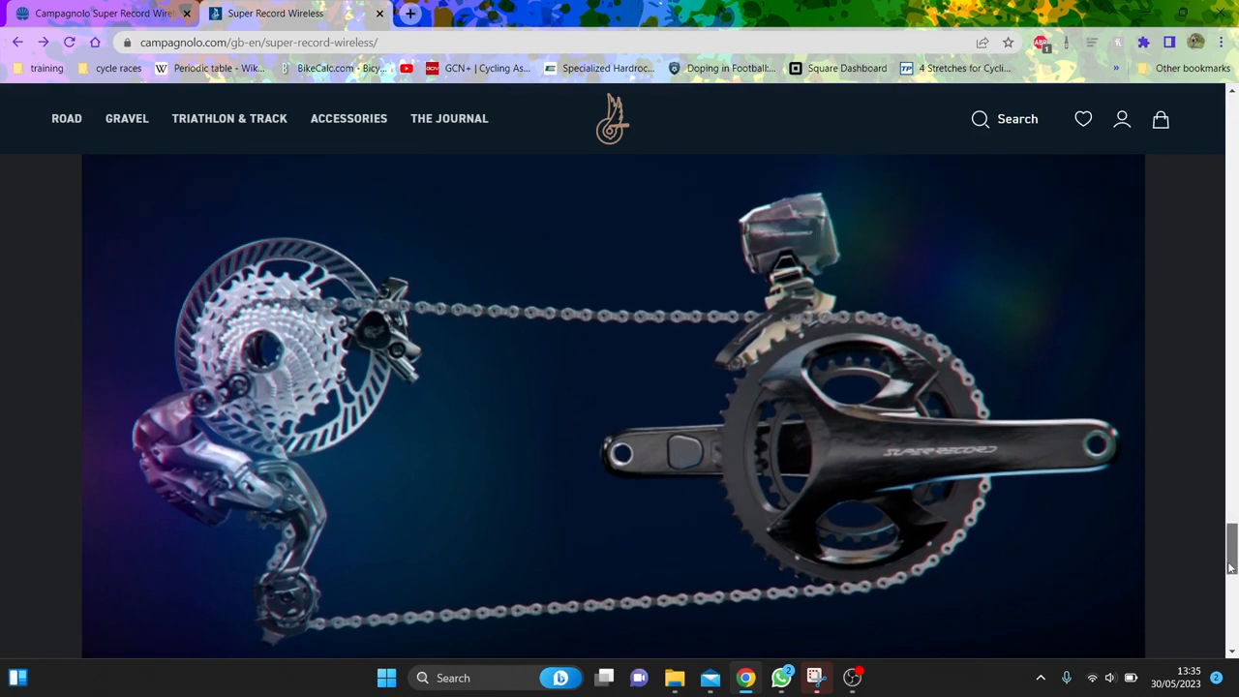
mouse_move(838, 434)
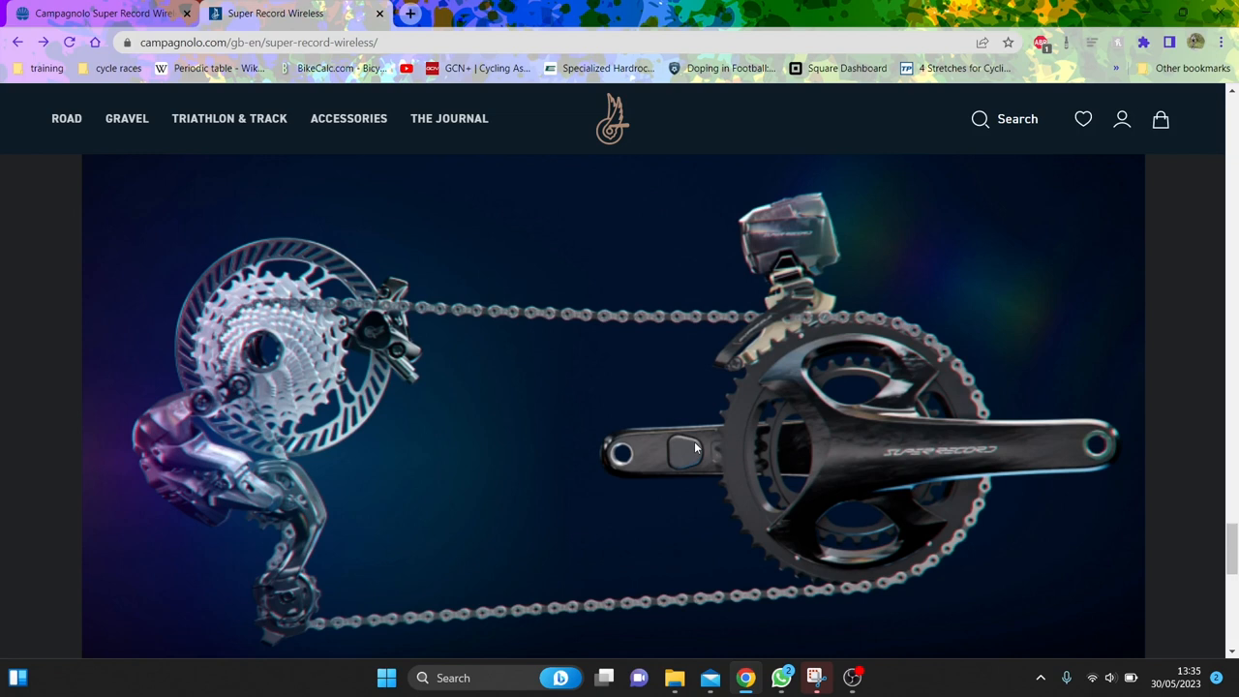
mouse_move(685, 461)
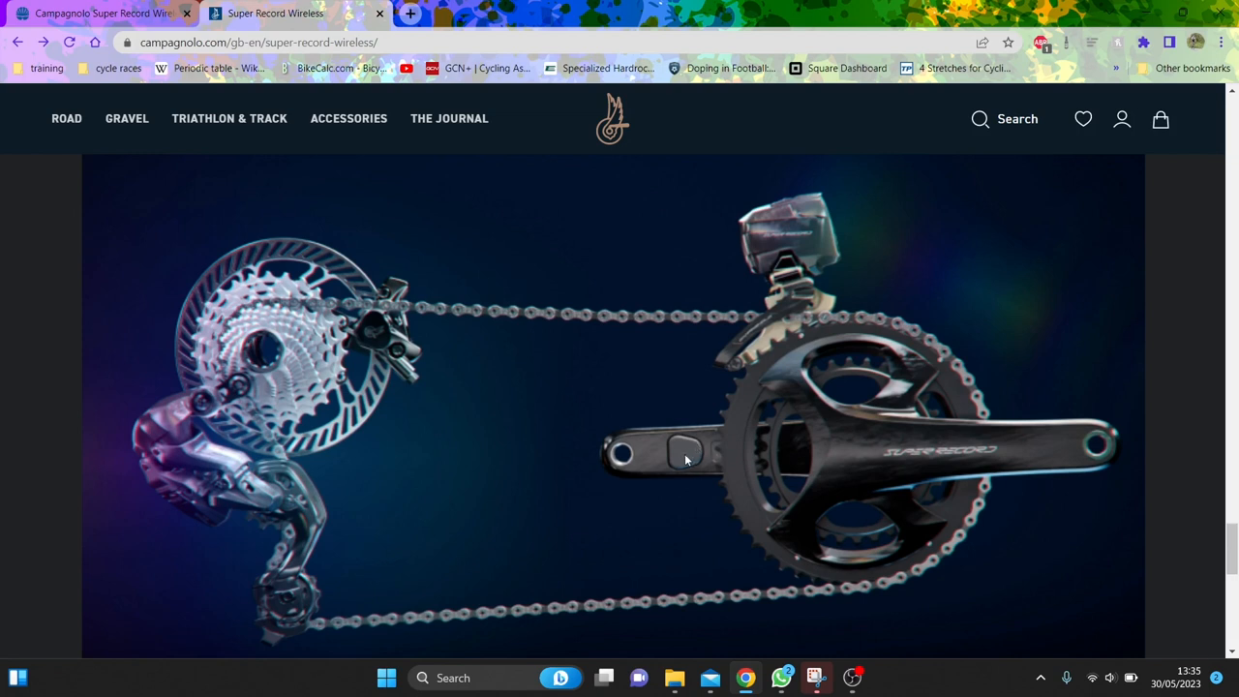
mouse_move(327, 362)
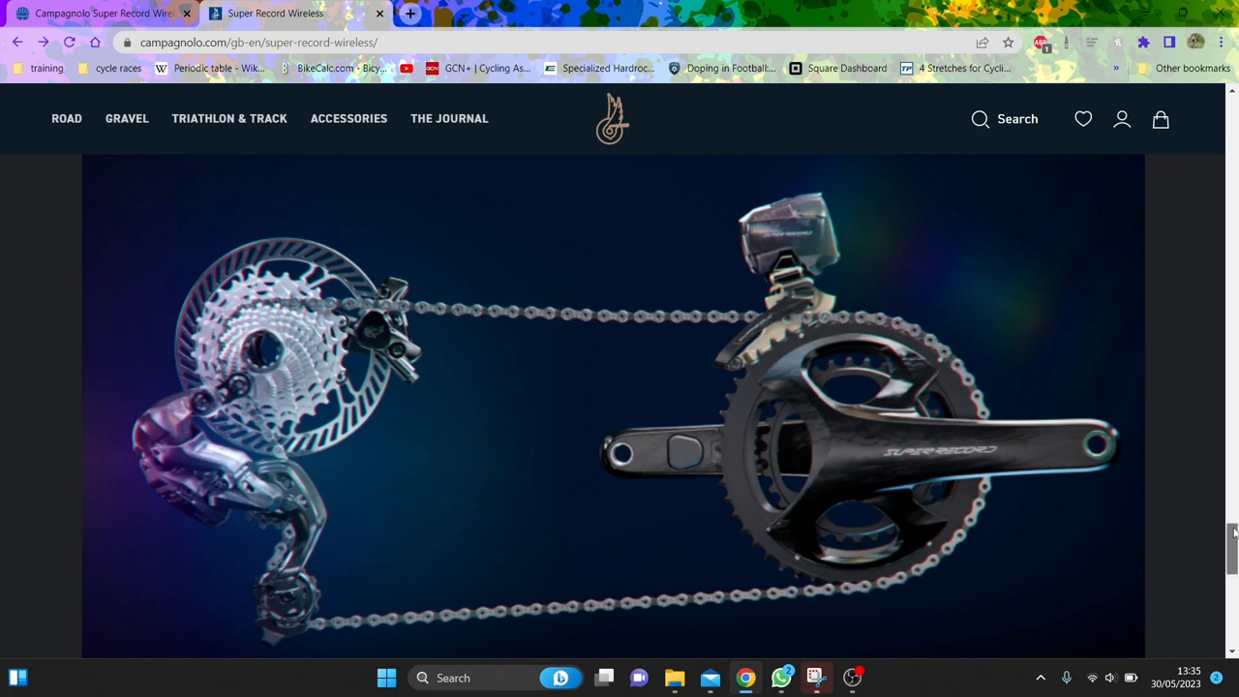
scroll("down", 3)
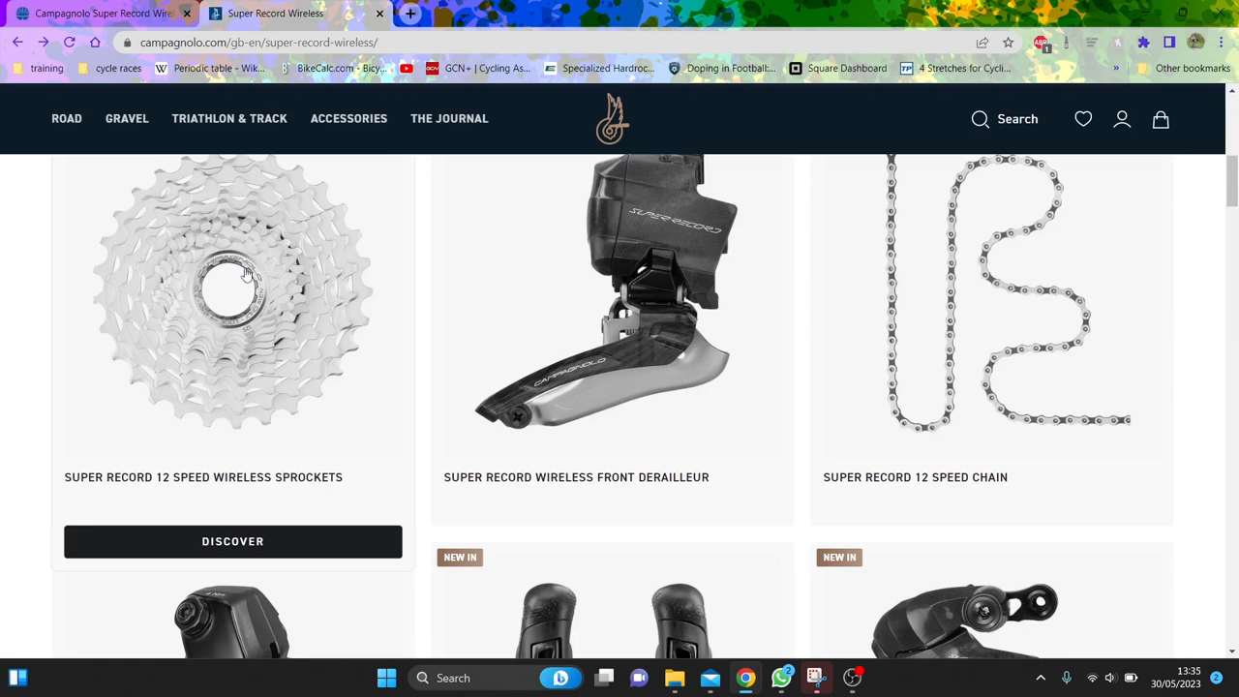
Step: Show the Super Record 12 Speed Wireless Sprockets specifications: 210 g, 10-25, 10-27 and 10-29 options
left_click(233, 290)
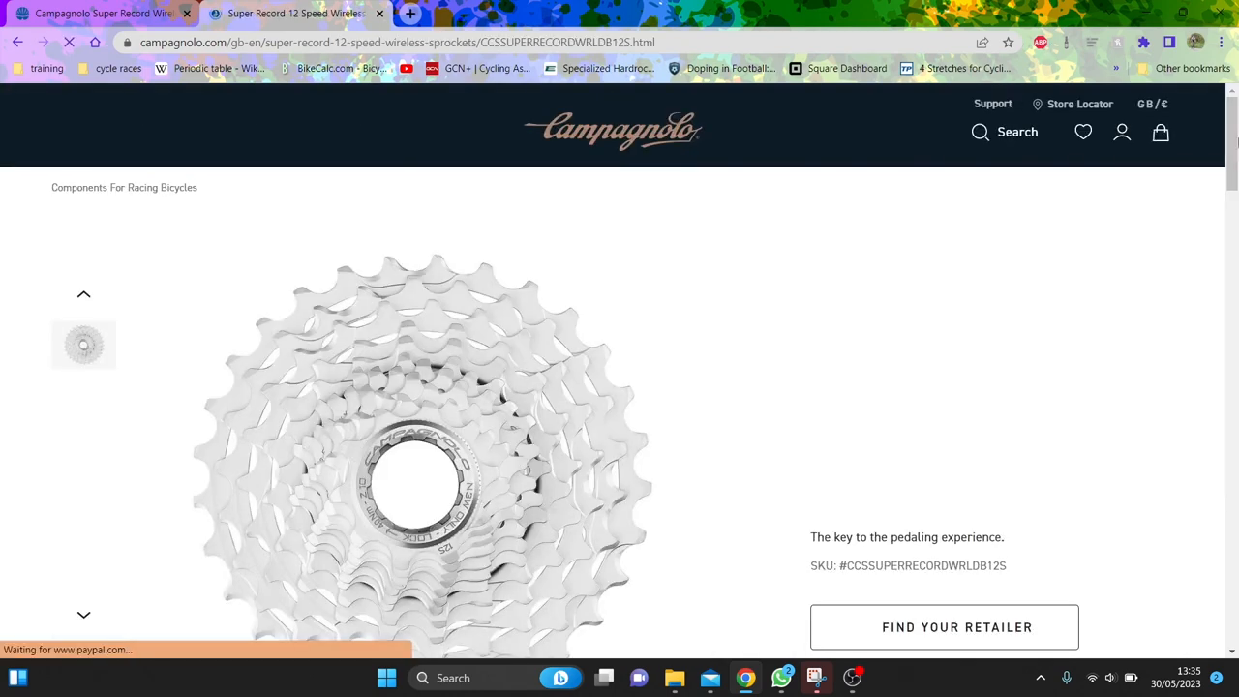
scroll("down", 3)
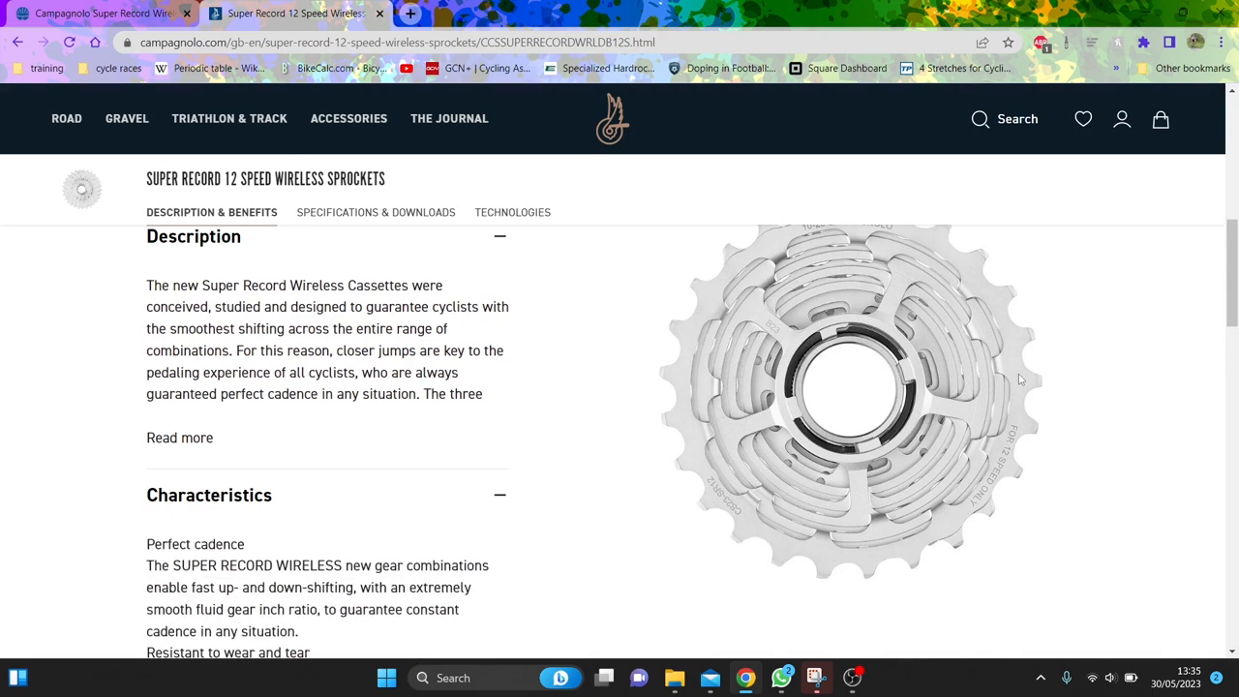
left_click(375, 211)
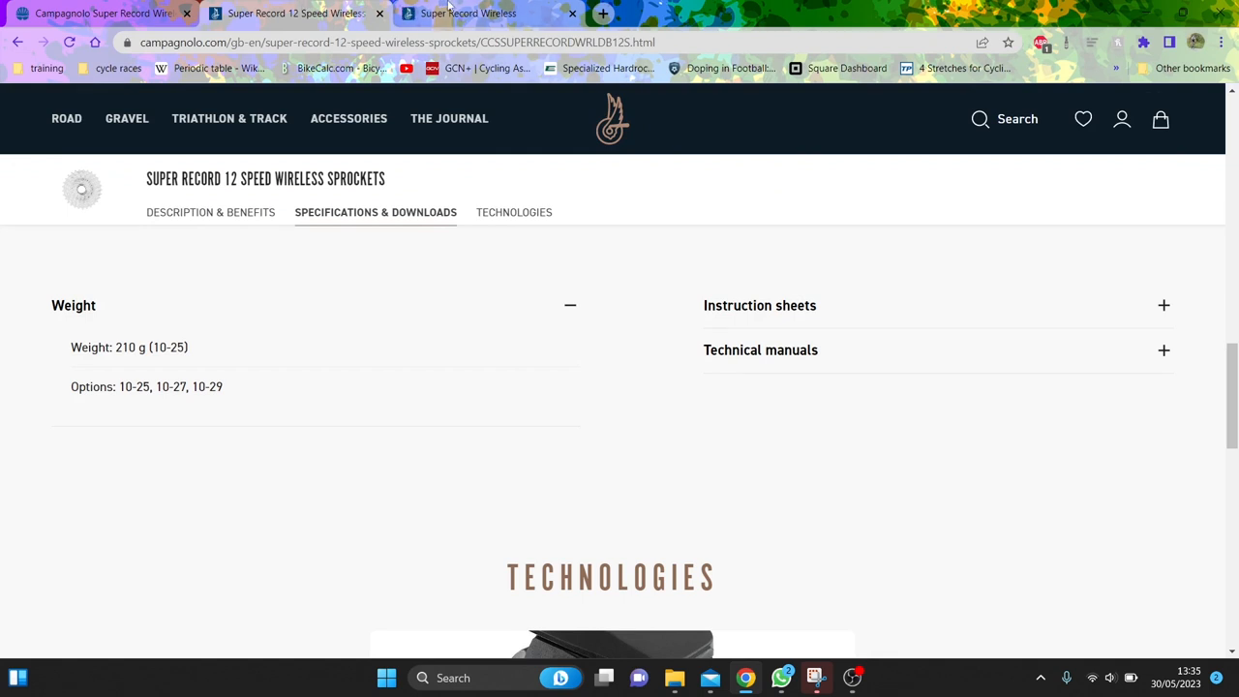
Step: Bring up the Super Record Wireless Crankset page and expand its weight and size specifications
left_click(469, 12)
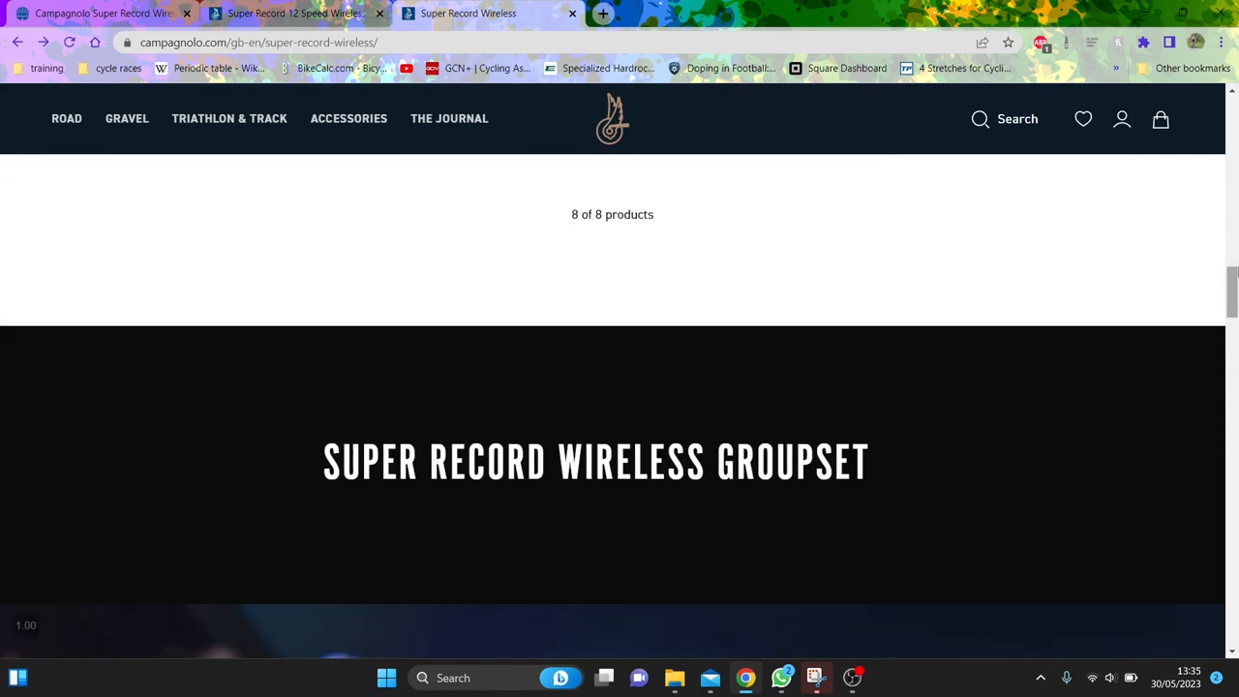
scroll("up", 3)
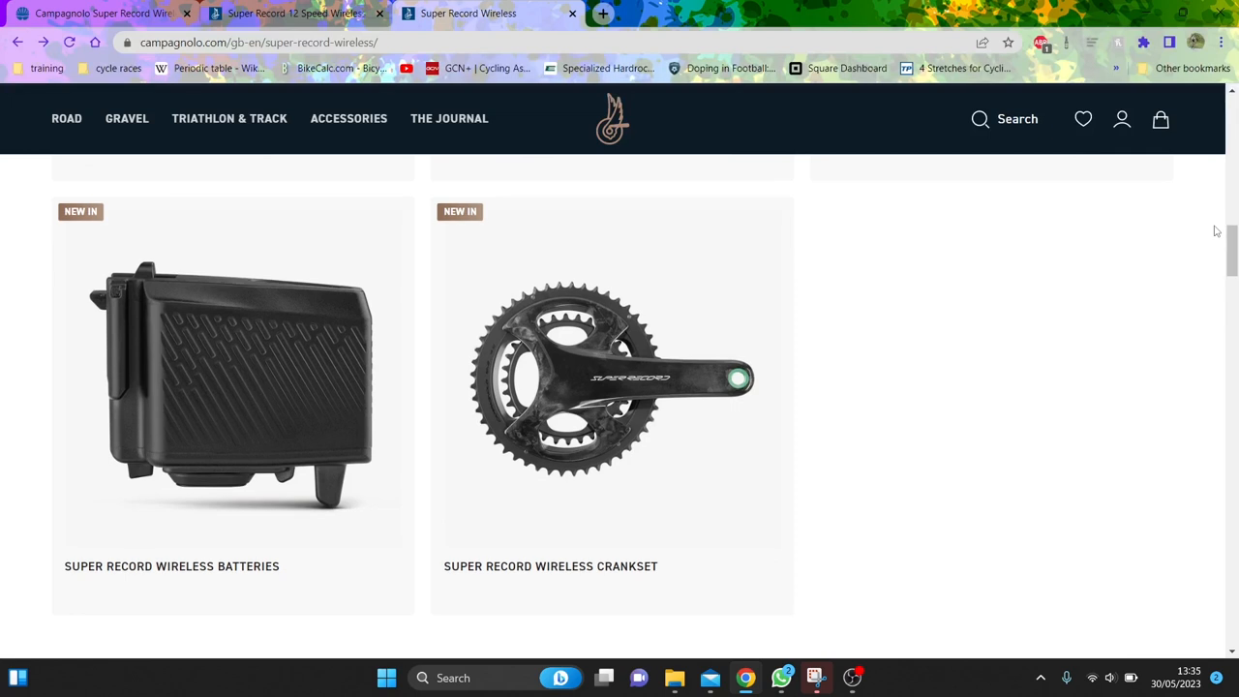
left_click(294, 11)
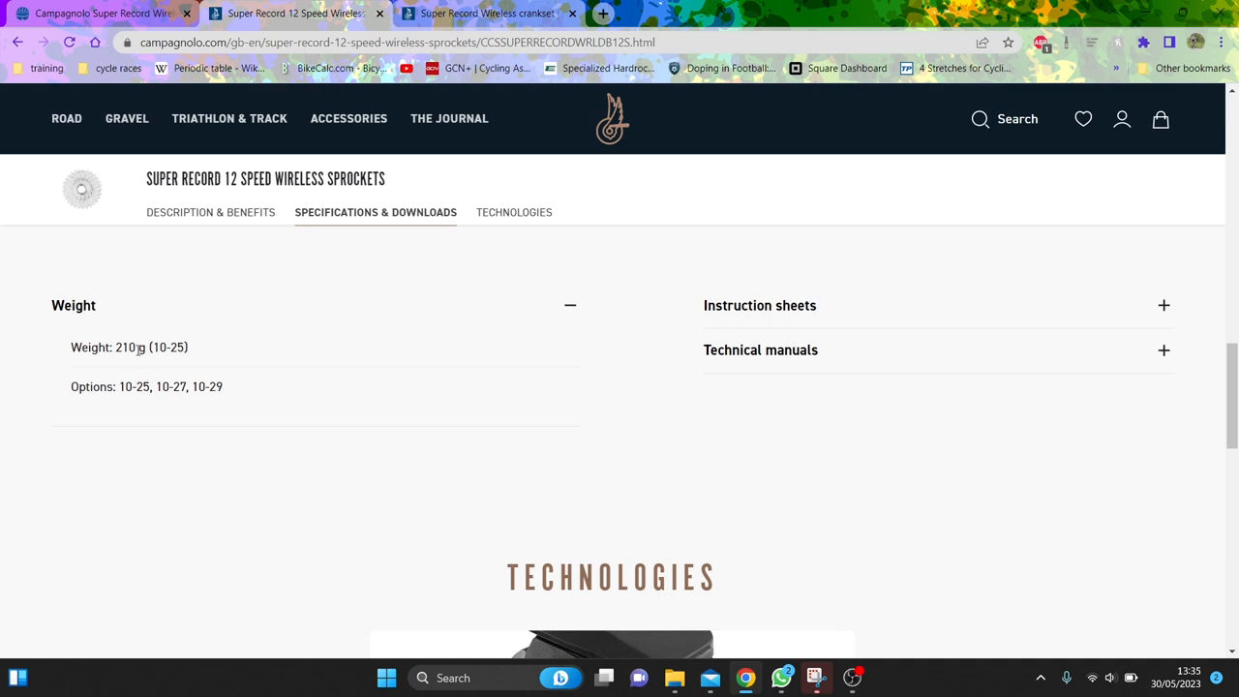
left_click(488, 12)
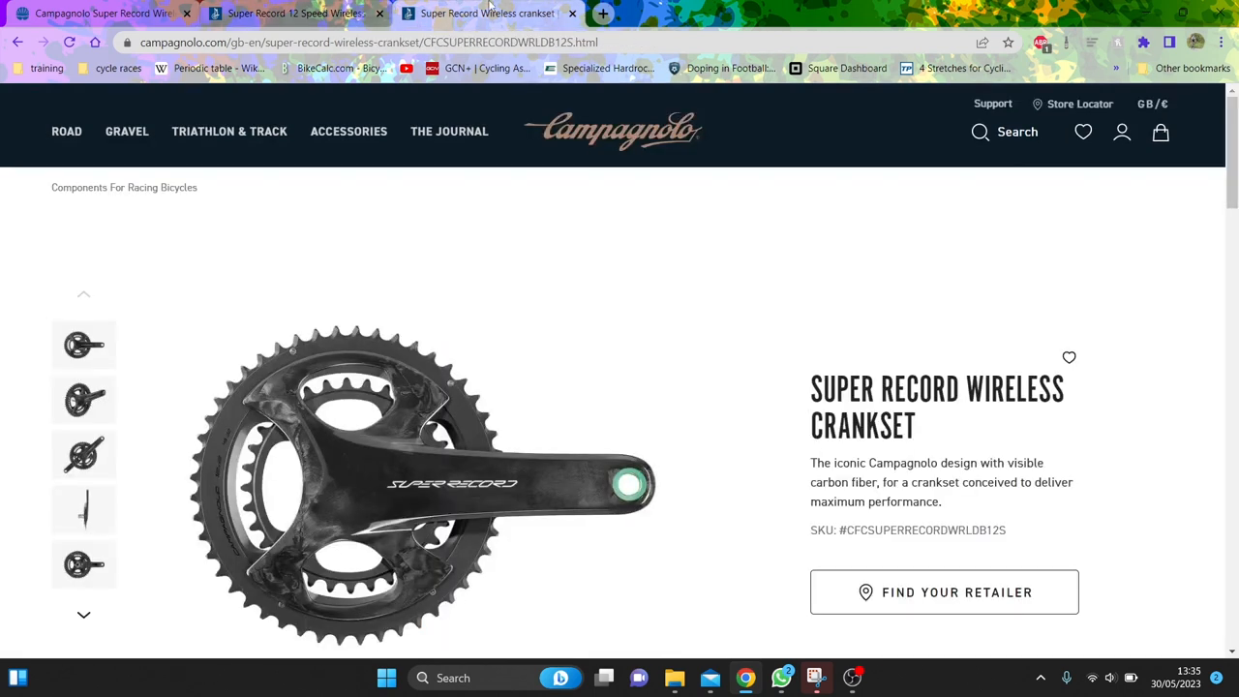
scroll("down", 3)
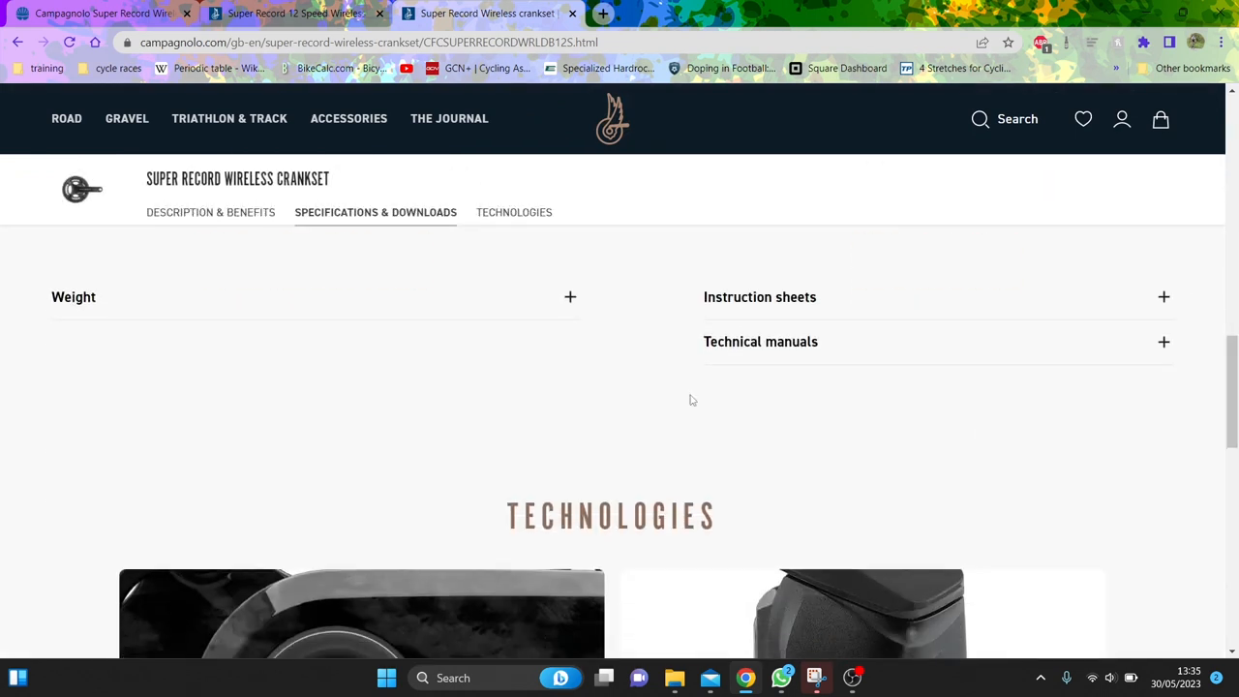
left_click(569, 296)
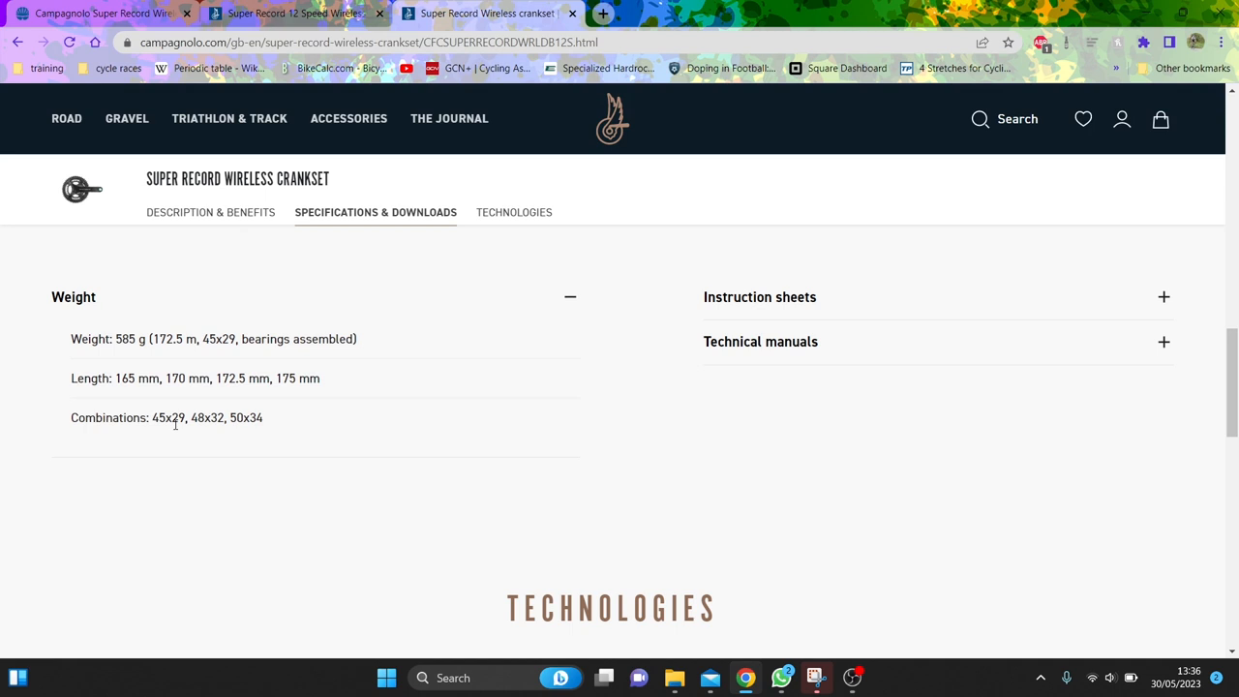
mouse_move(281, 422)
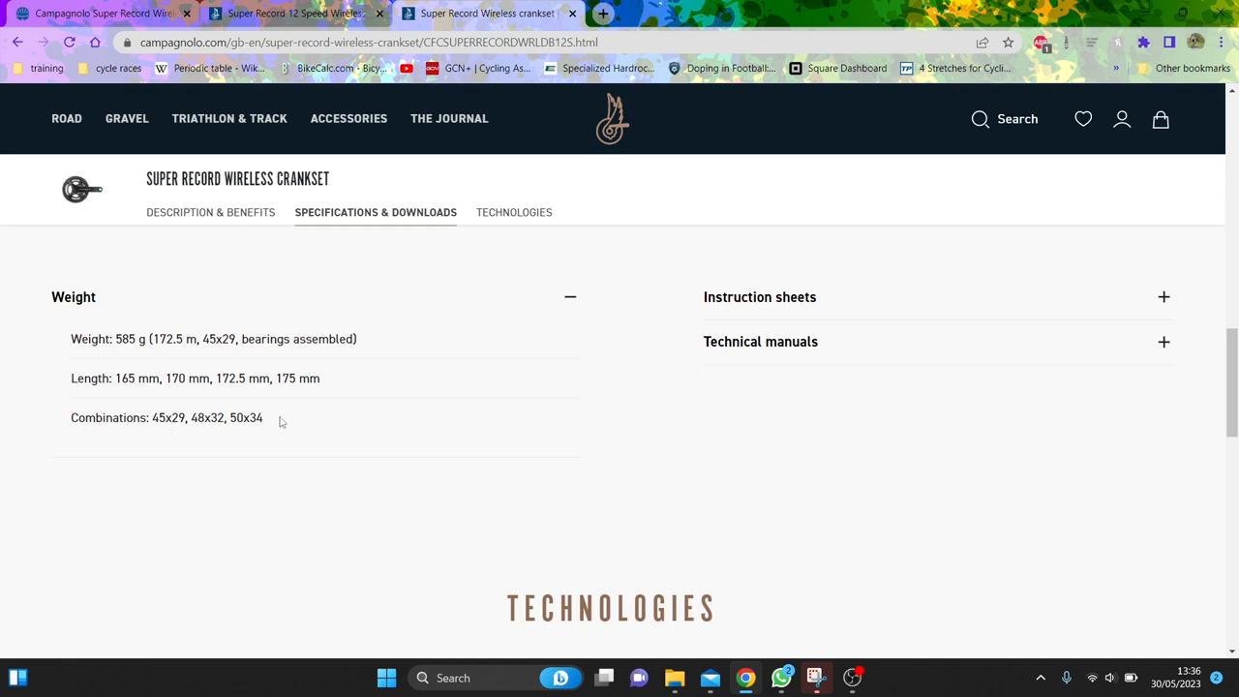
Step: Compare the crankset's 585 g, crank lengths and 45x29 chainring options against the sprockets' specifications
left_click(290, 14)
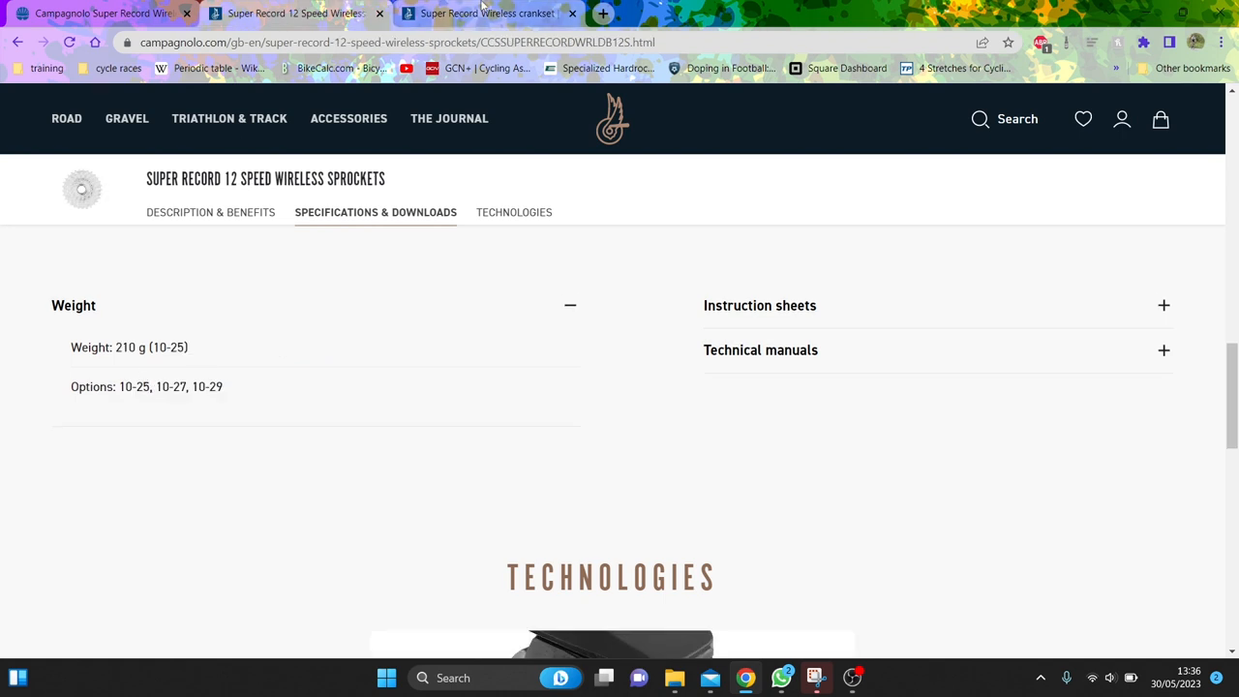
left_click(488, 13)
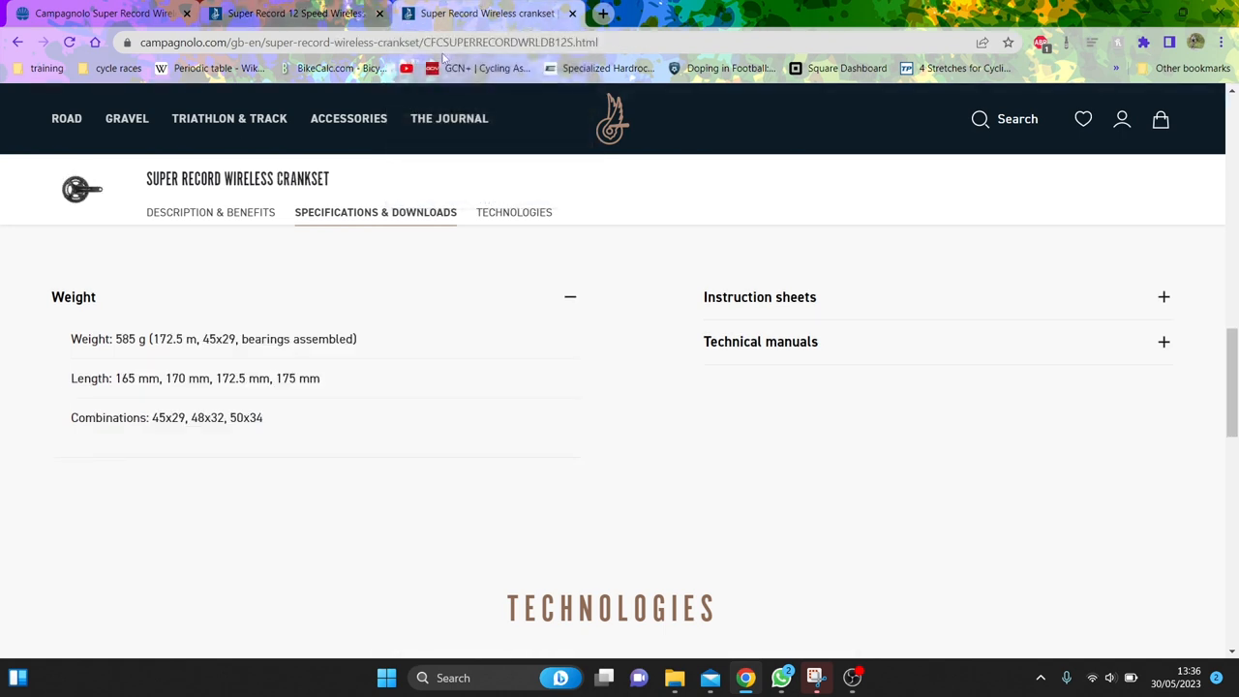
double_click(177, 418)
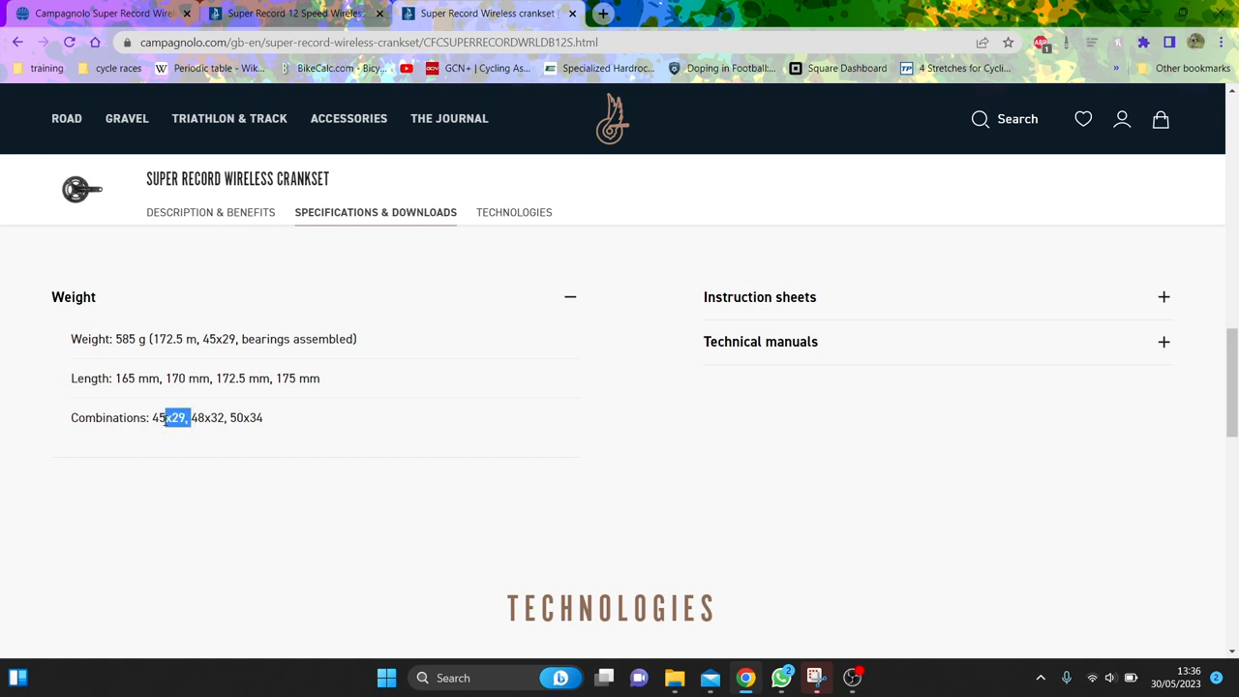
mouse_move(294, 12)
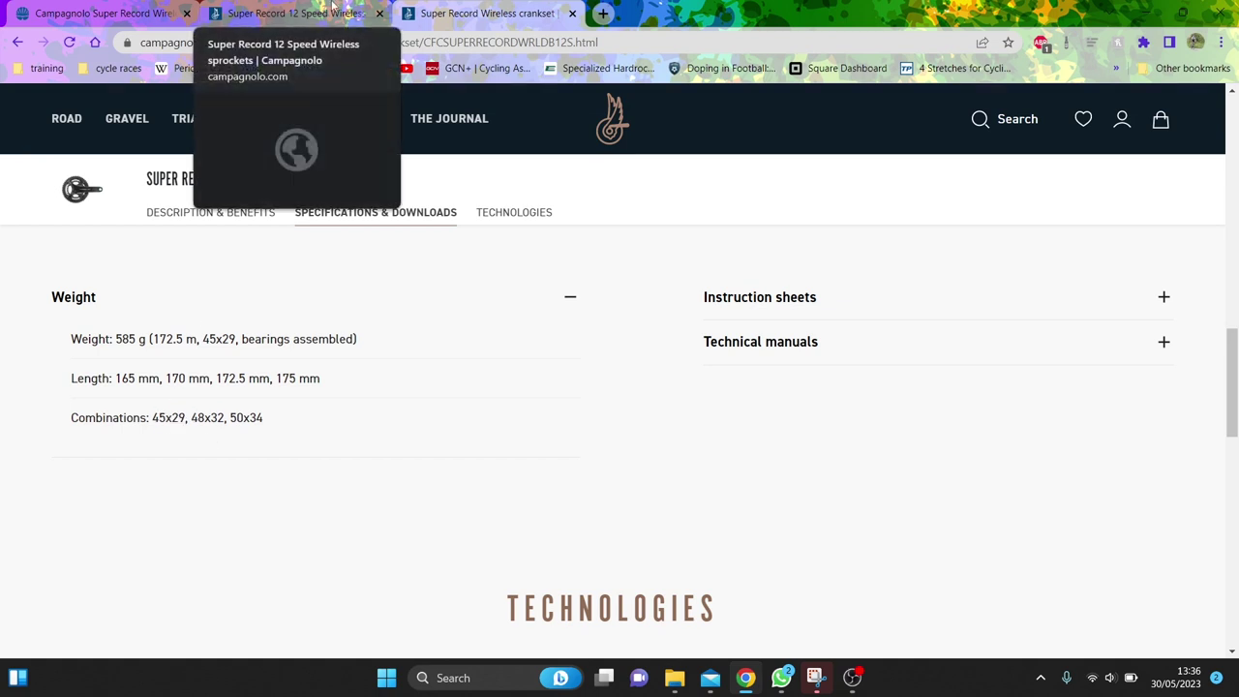
left_click(290, 14)
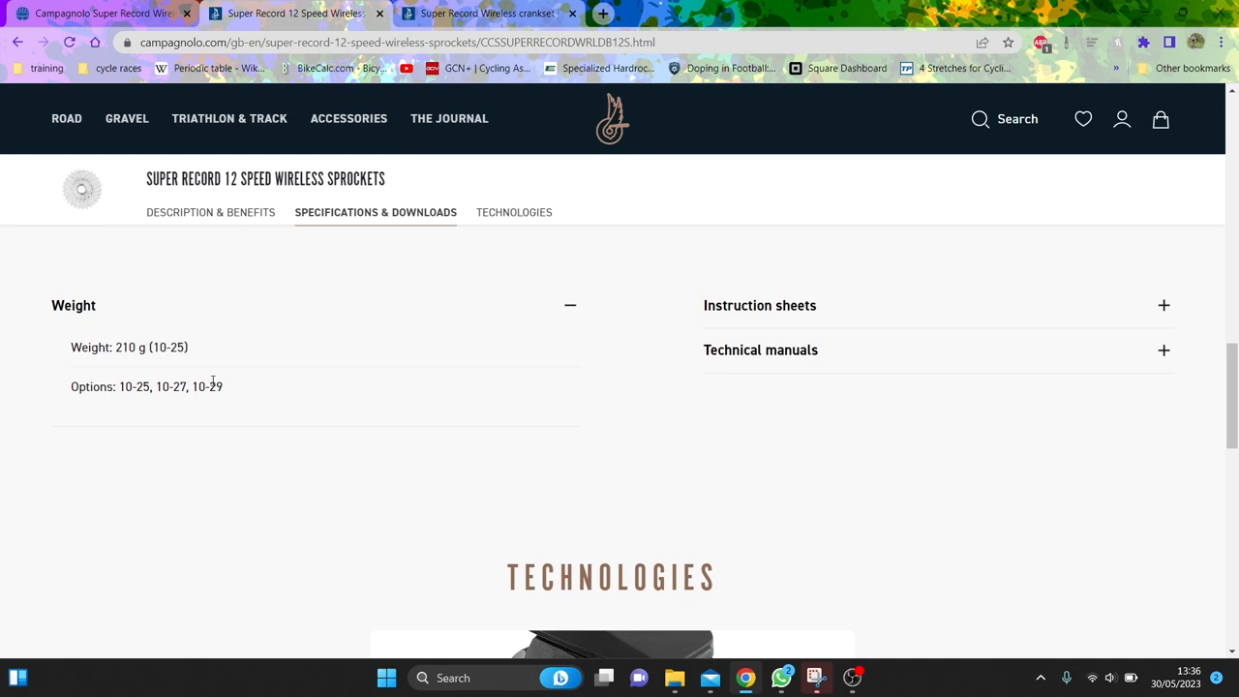
mouse_move(629, 7)
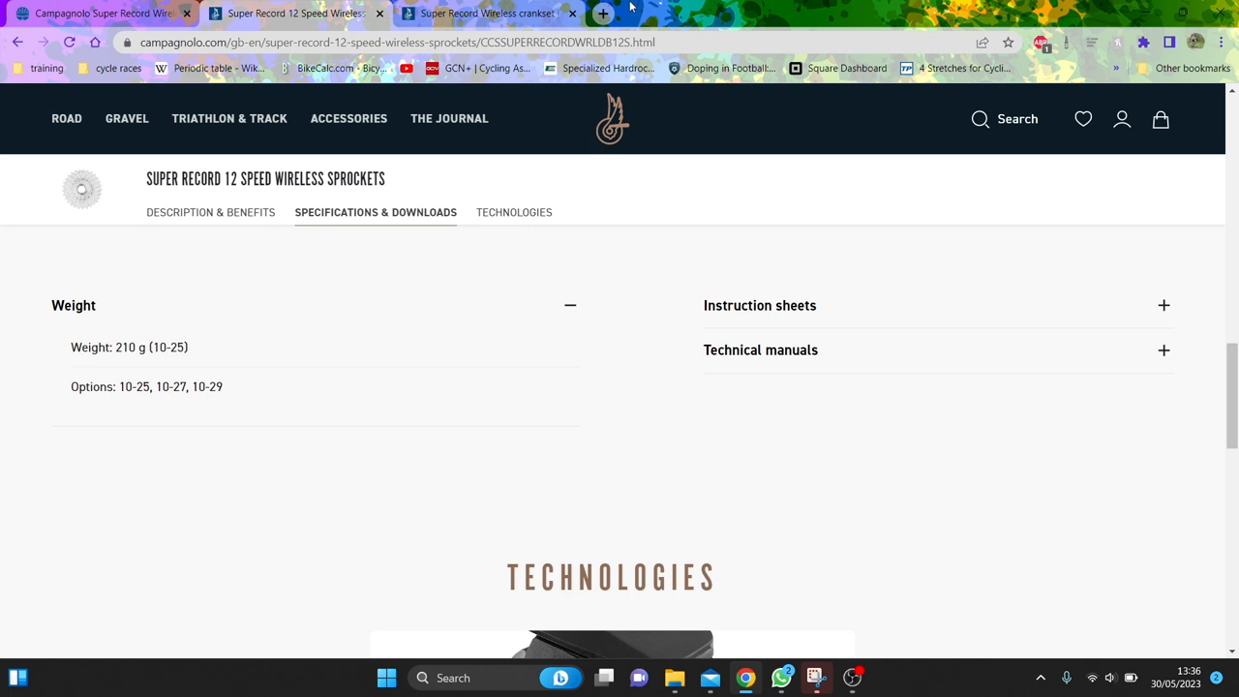
left_click(487, 12)
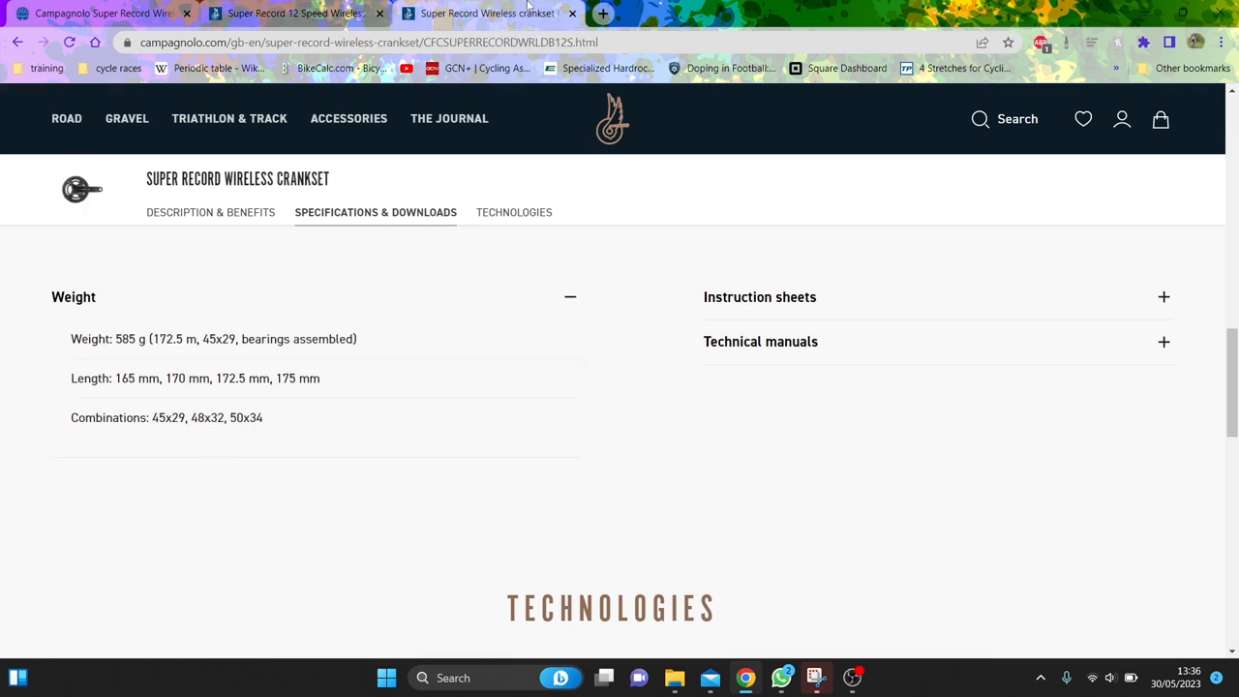
mouse_move(307, 375)
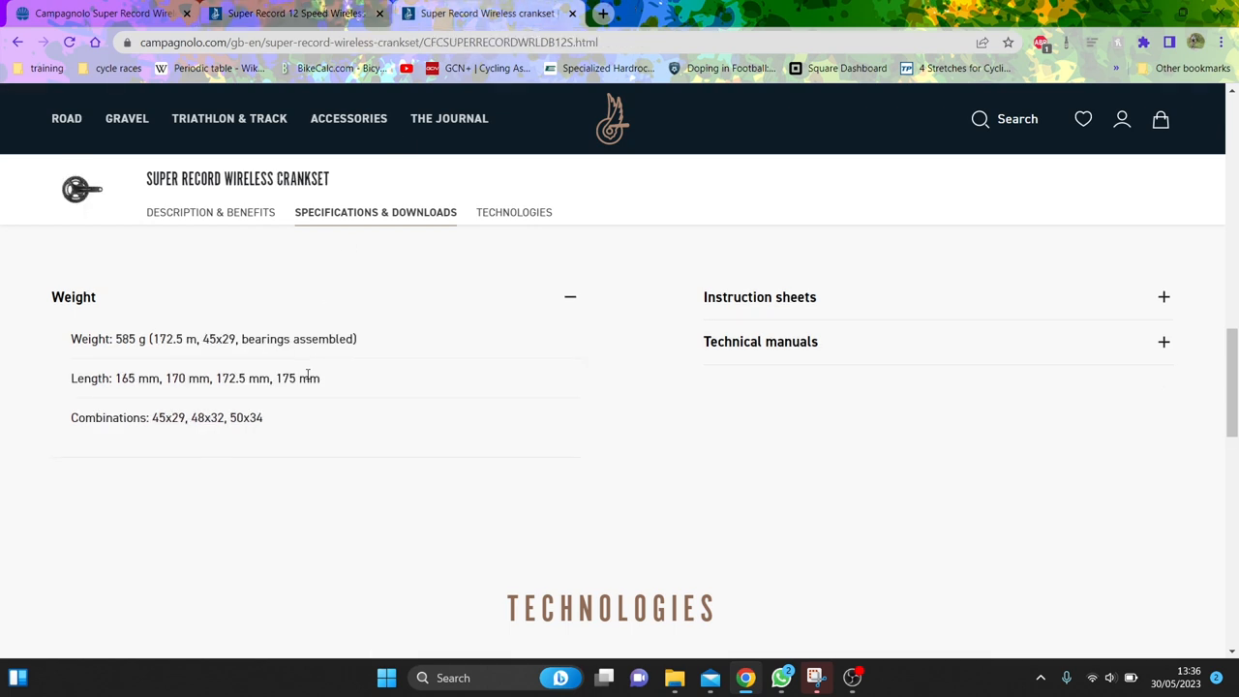
left_click(290, 13)
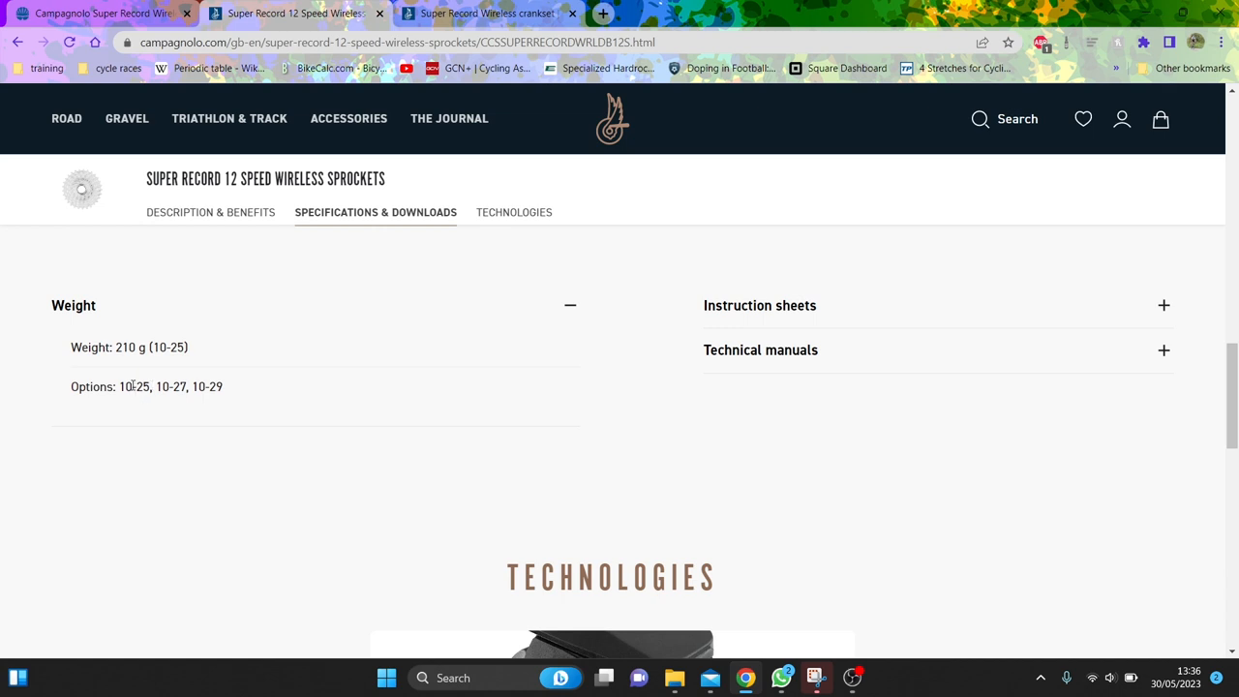
left_click(488, 12)
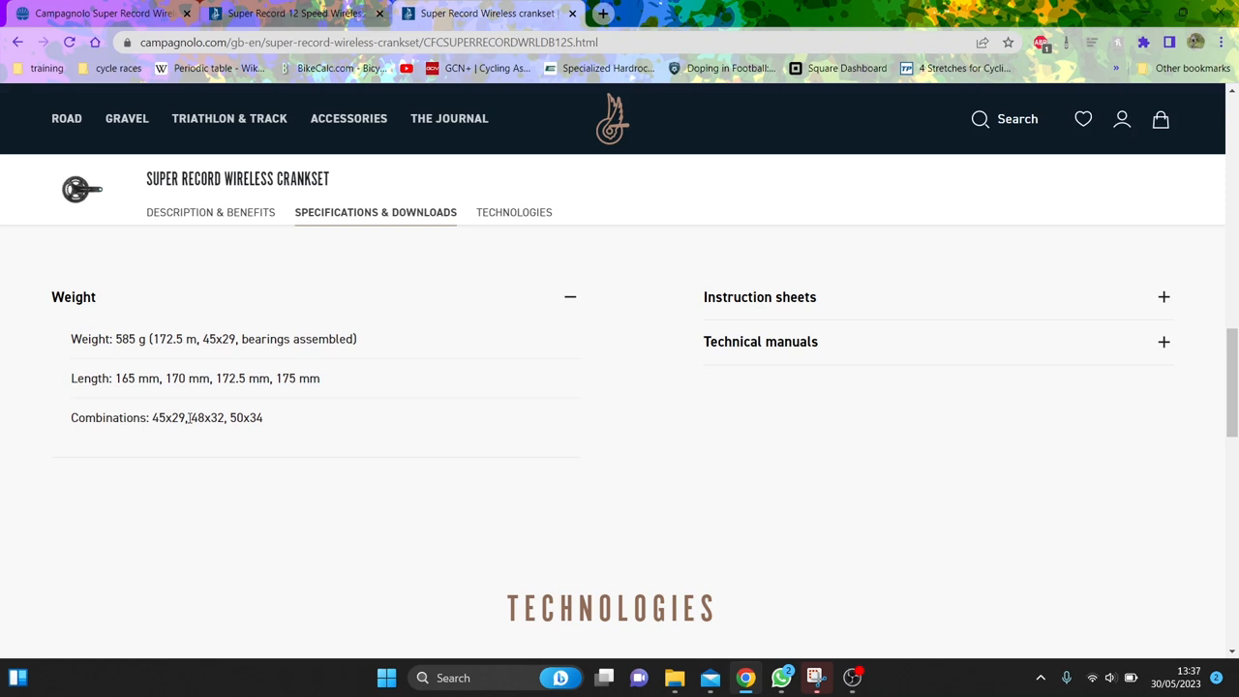
mouse_move(197, 426)
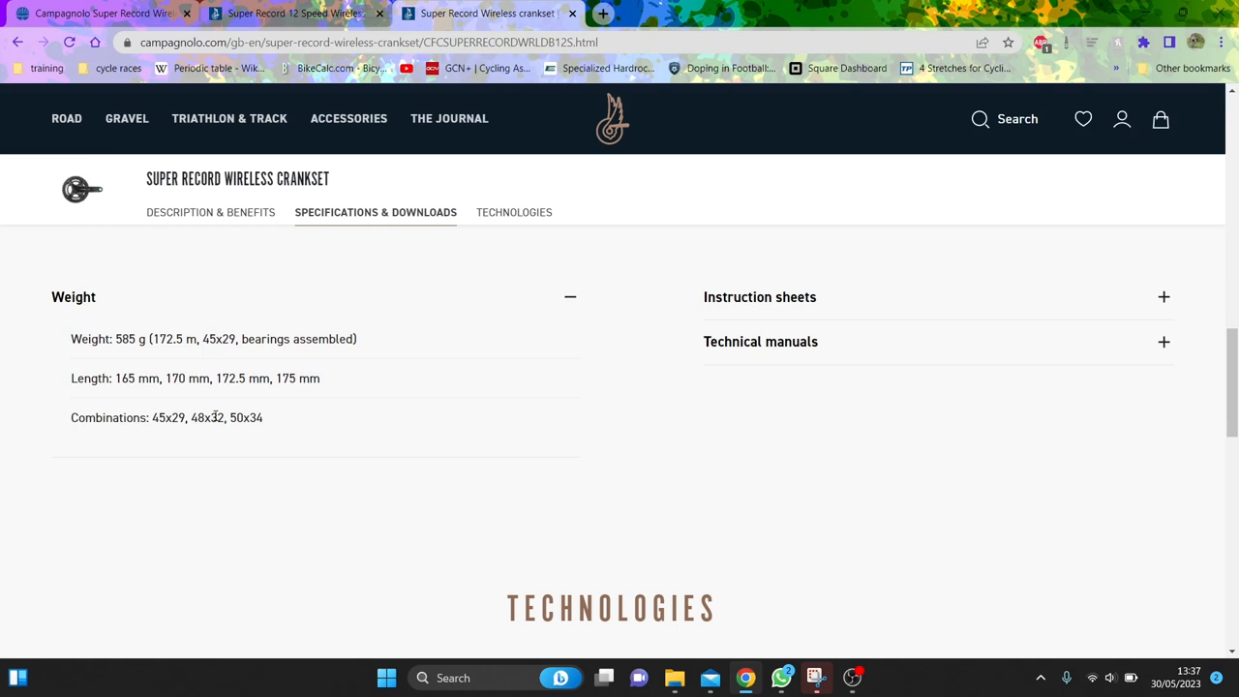
mouse_move(751, 267)
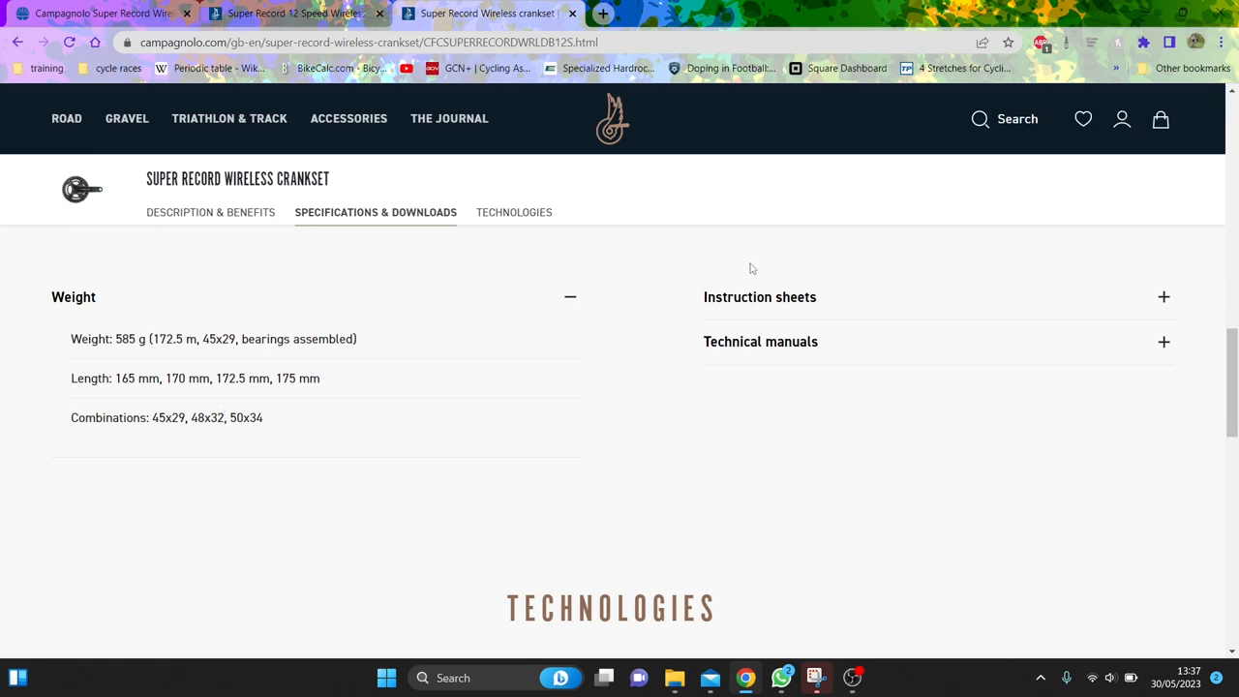
scroll("up", 3)
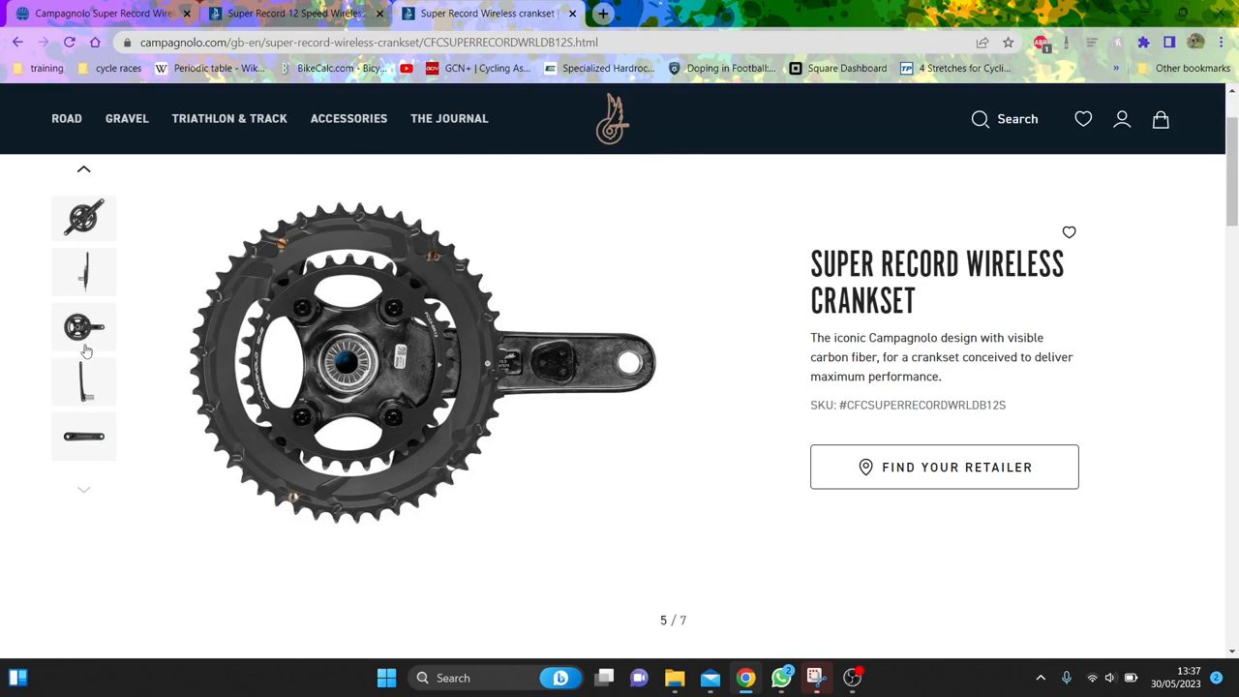
mouse_move(542, 364)
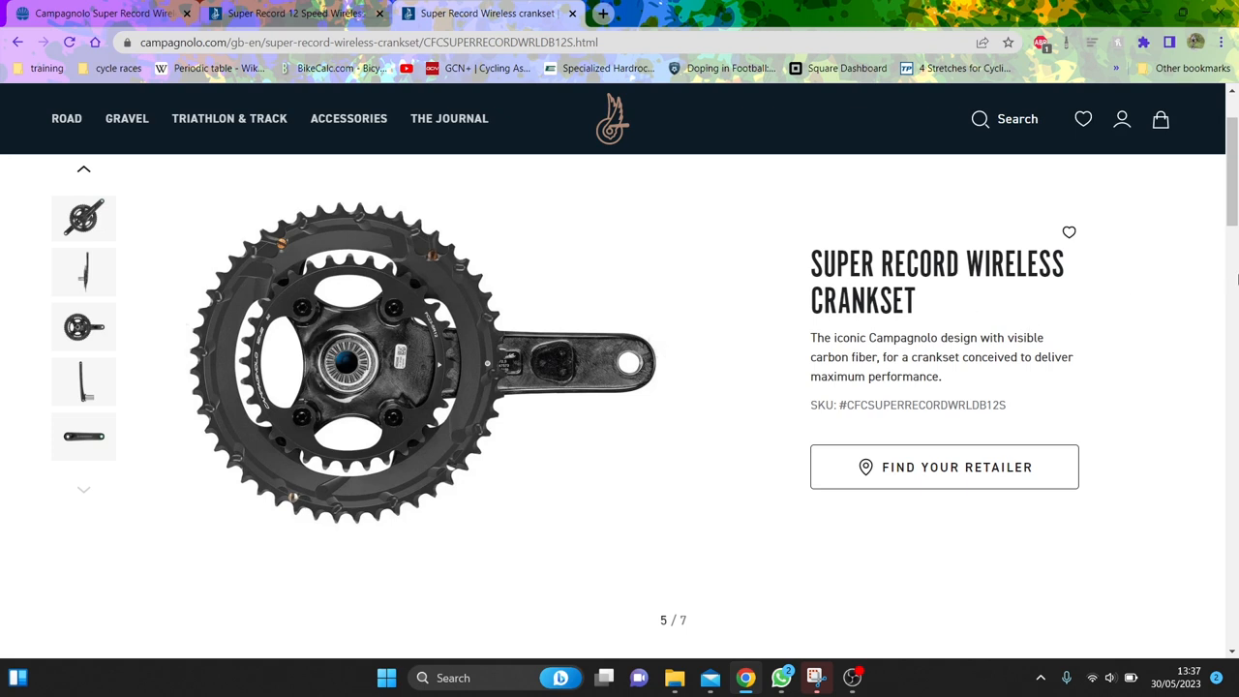
Step: Read the crankset page's Ultra-Torque and user-centric design technology features
scroll("down", 3)
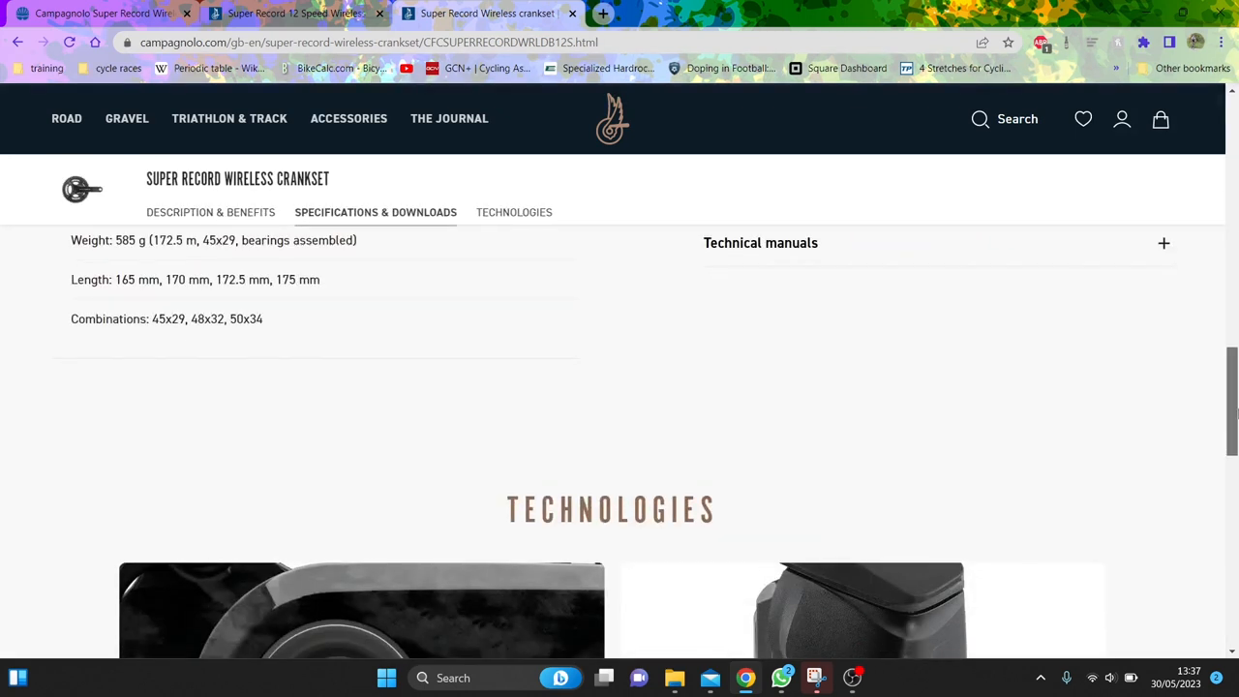
scroll("down", 3)
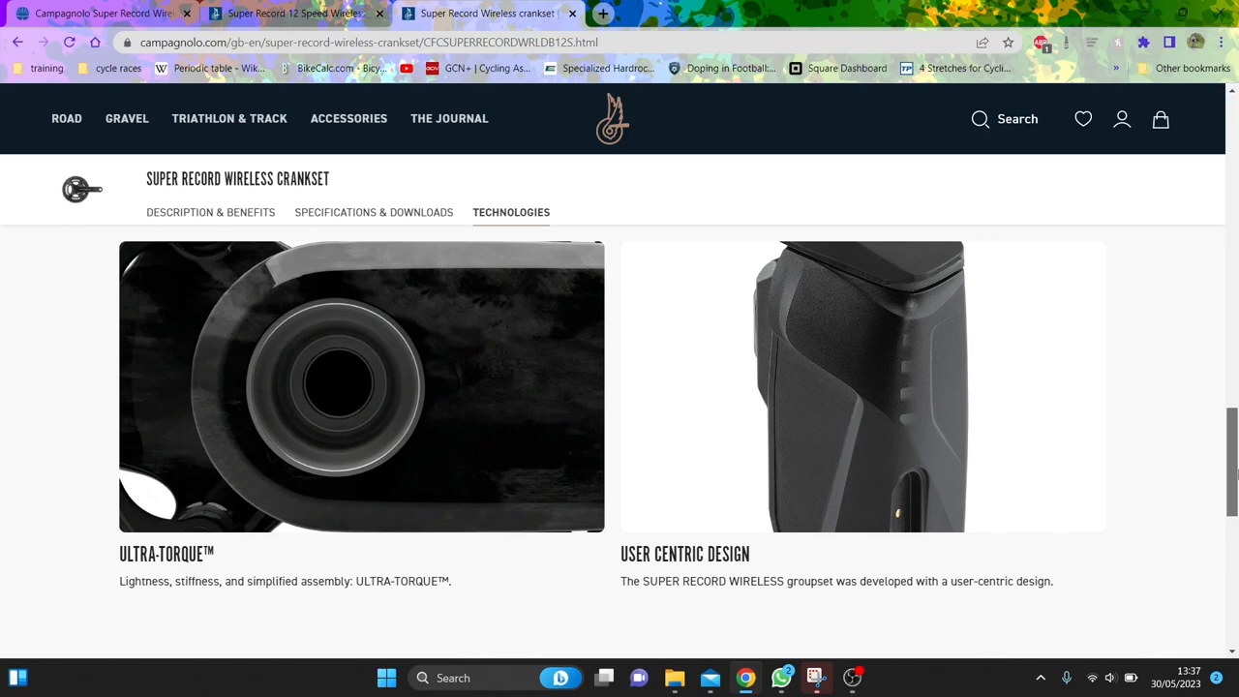
scroll("down", 3)
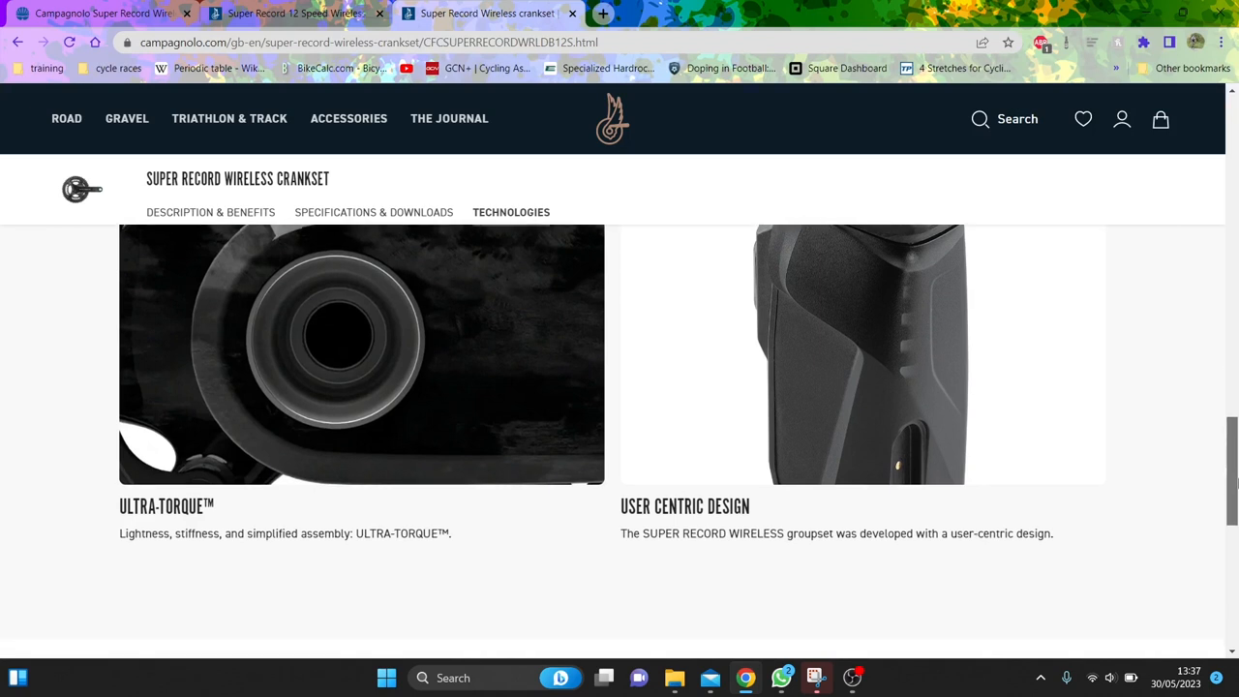
Step: Return to the Super Record 12 Speed Wireless Sprockets page at its top
scroll("up", 3)
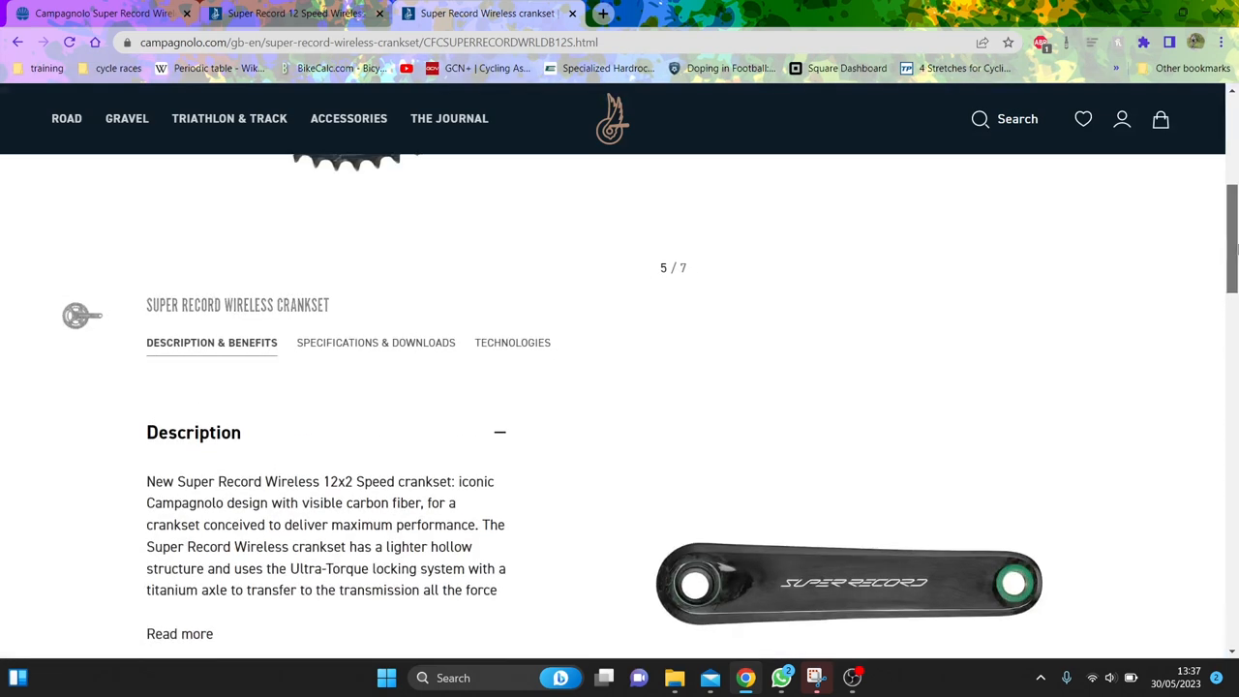
scroll("up", 3)
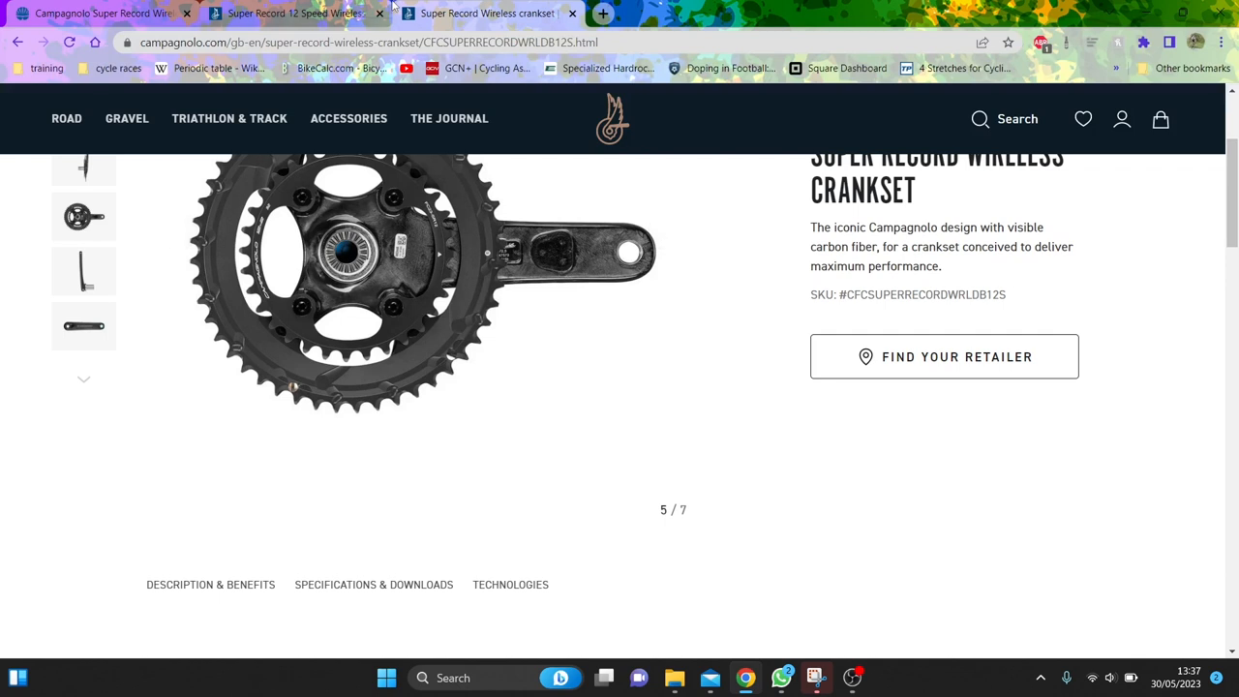
left_click(291, 11)
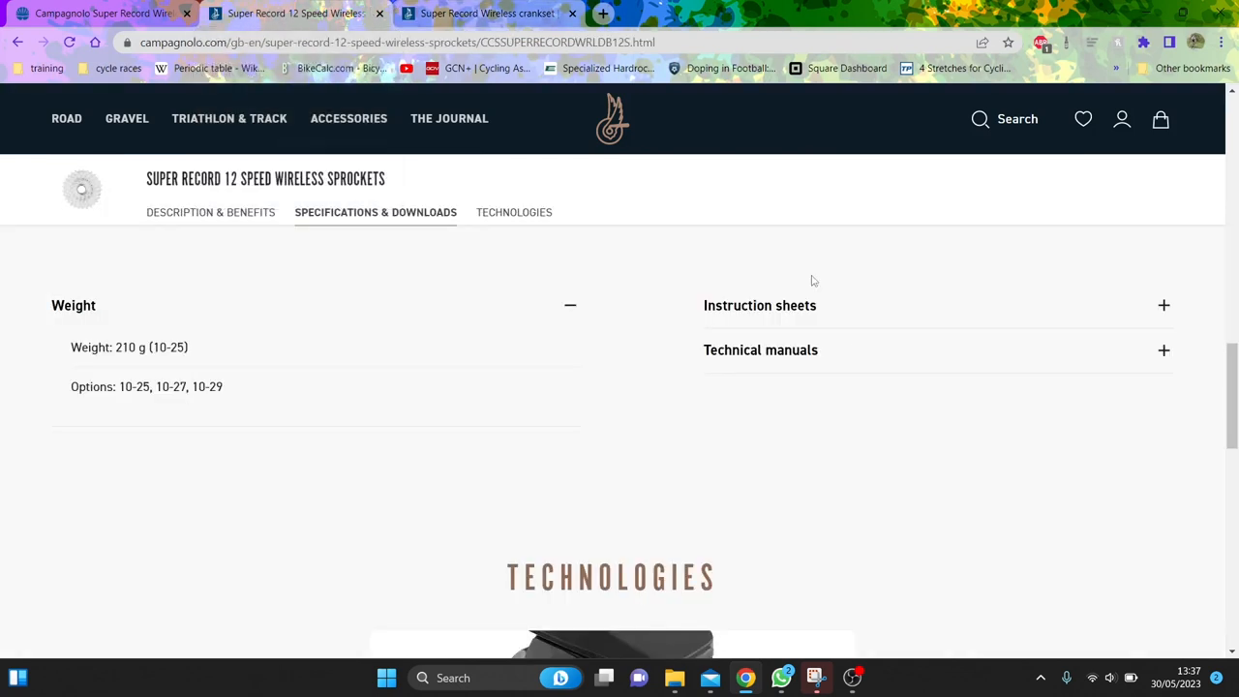
scroll("up", 3)
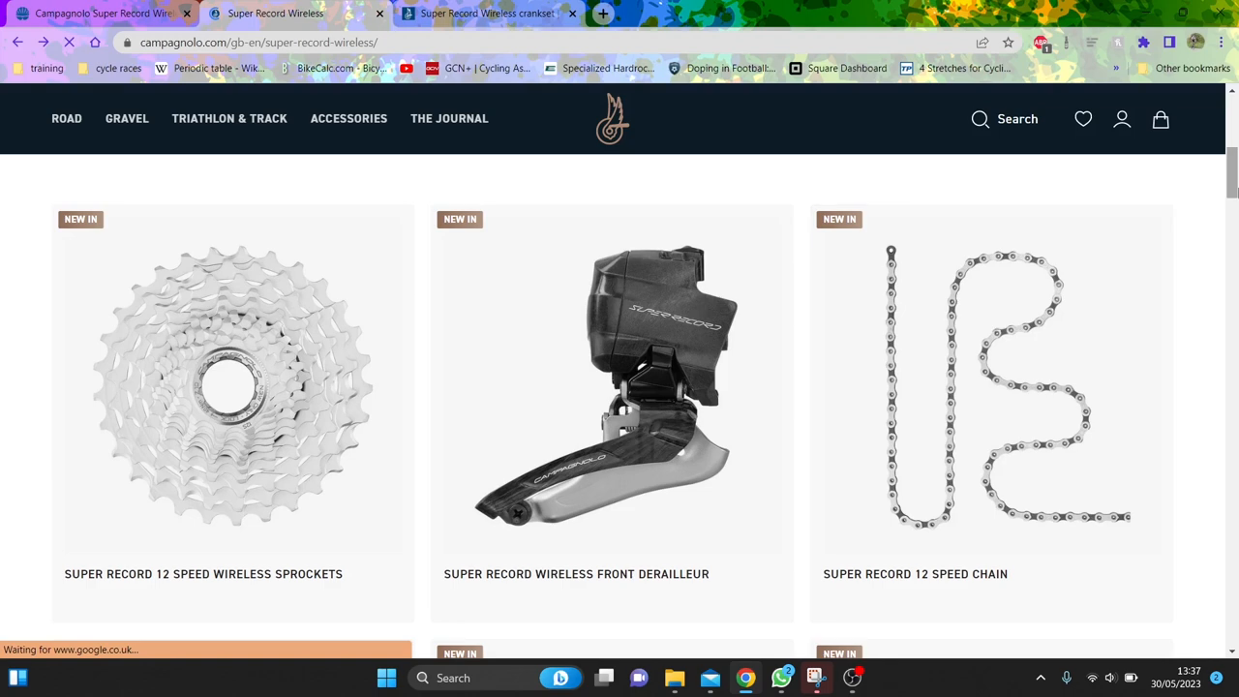
Step: Scroll the groupset page to its footer and switch to the BikeRadar Super Record Wireless review
scroll("up", 3)
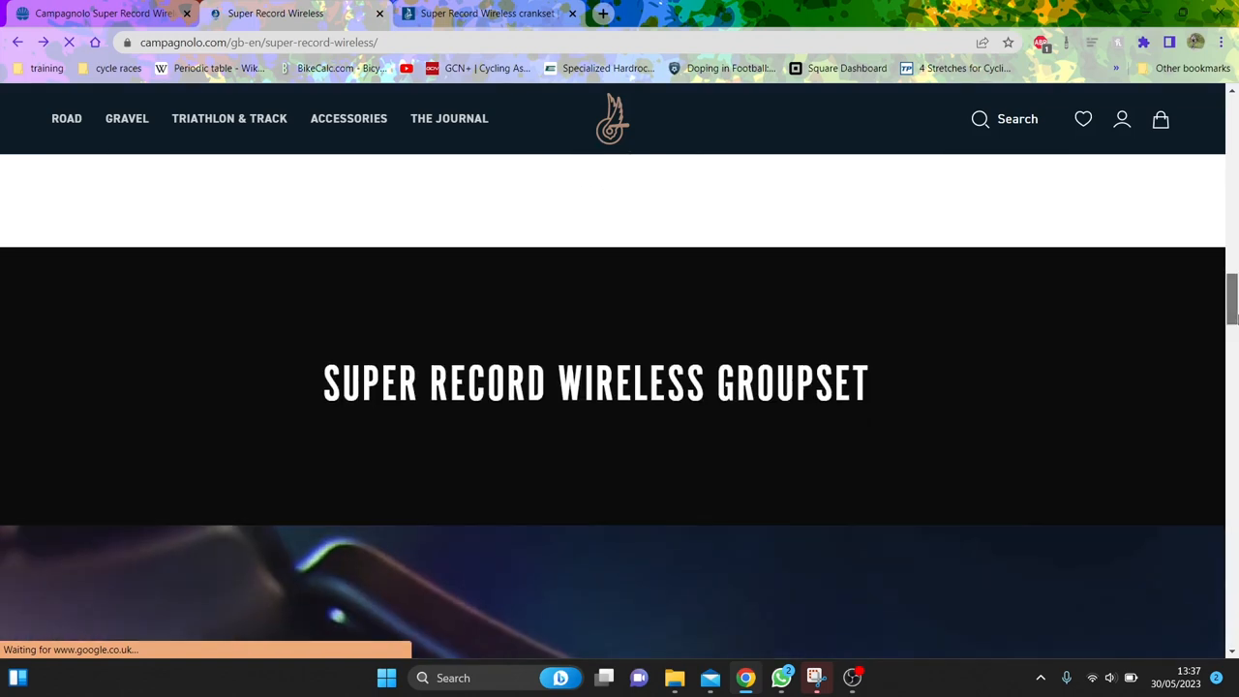
scroll("down", 3)
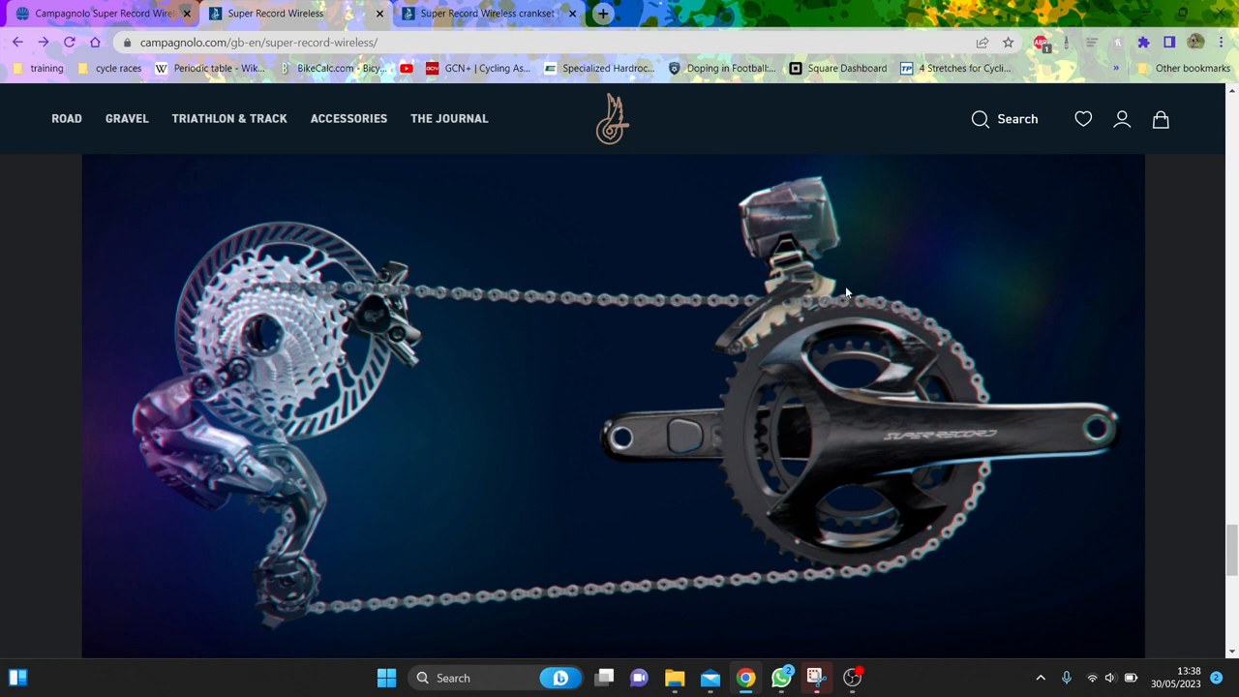
mouse_move(838, 252)
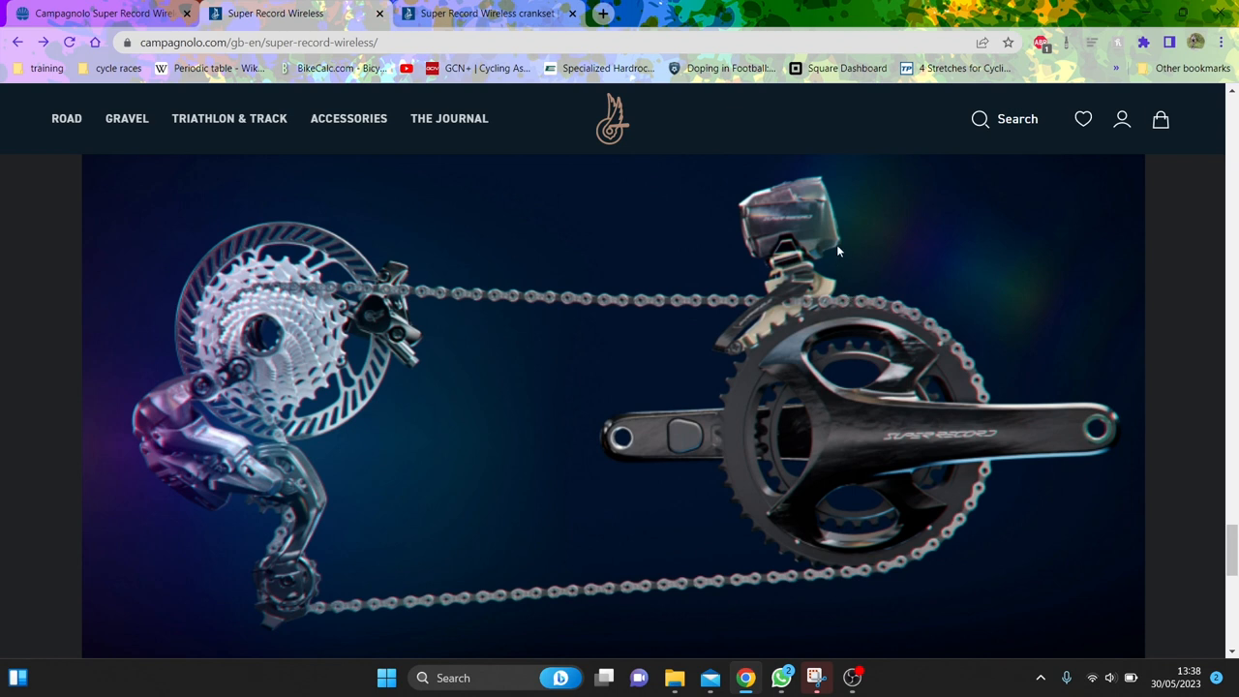
mouse_move(749, 256)
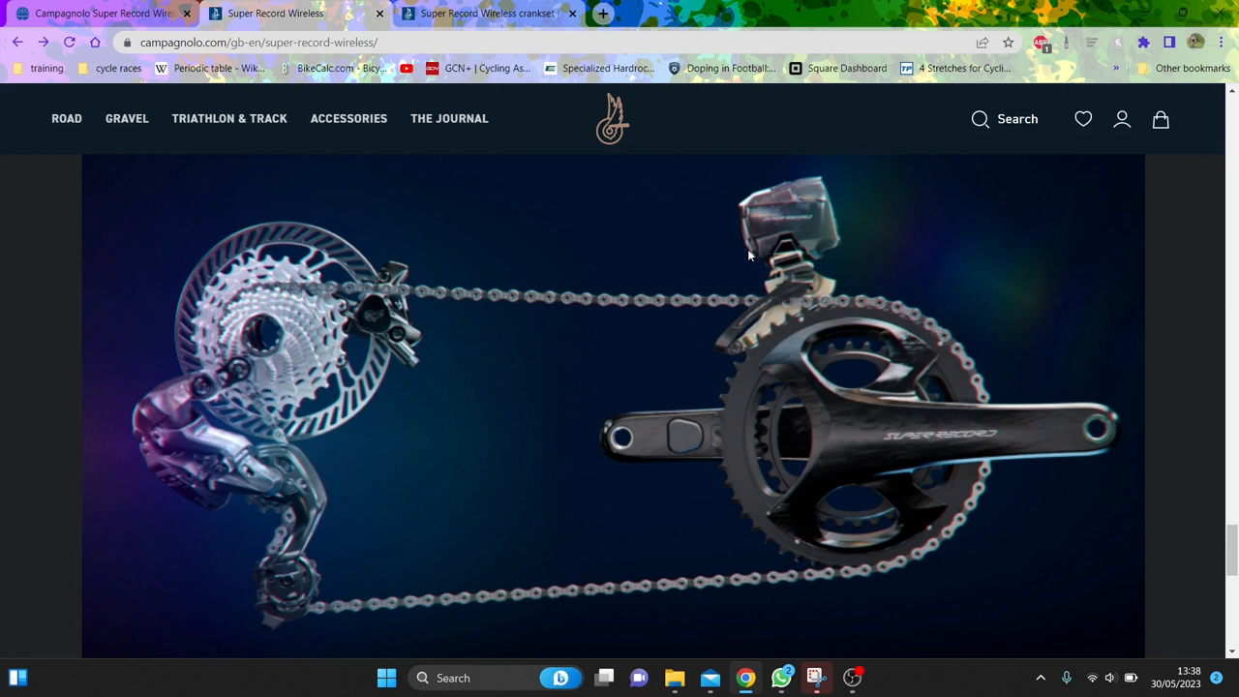
mouse_move(680, 279)
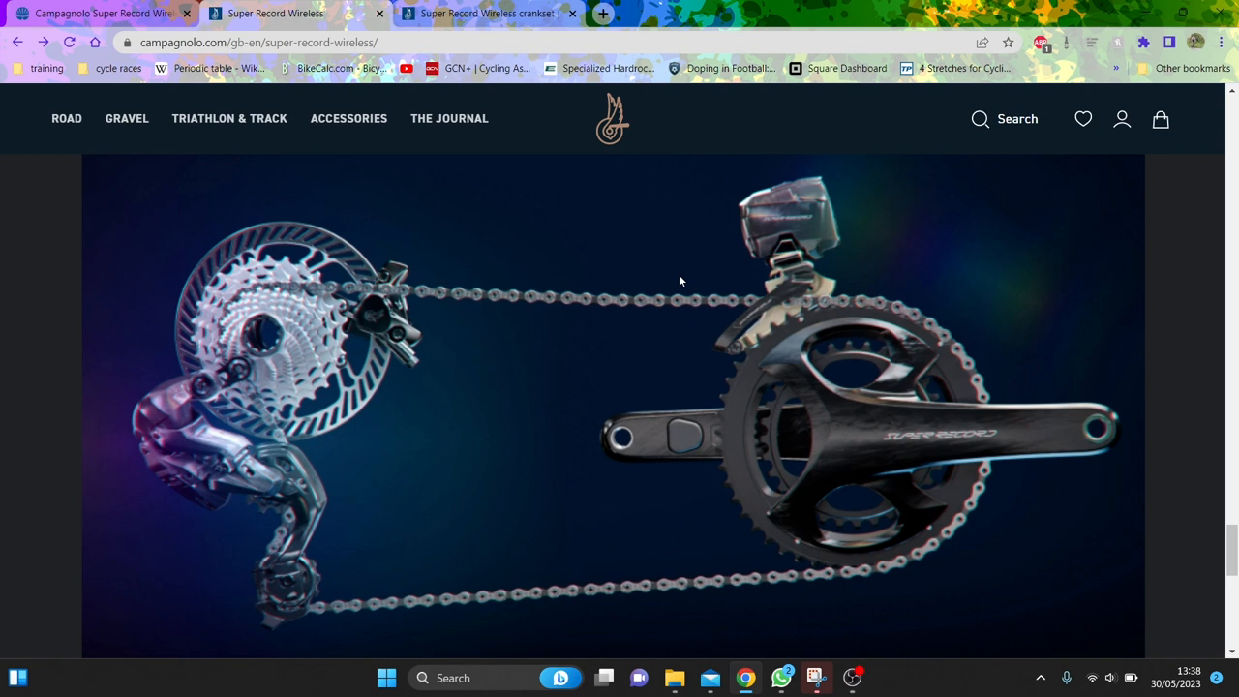
mouse_move(792, 232)
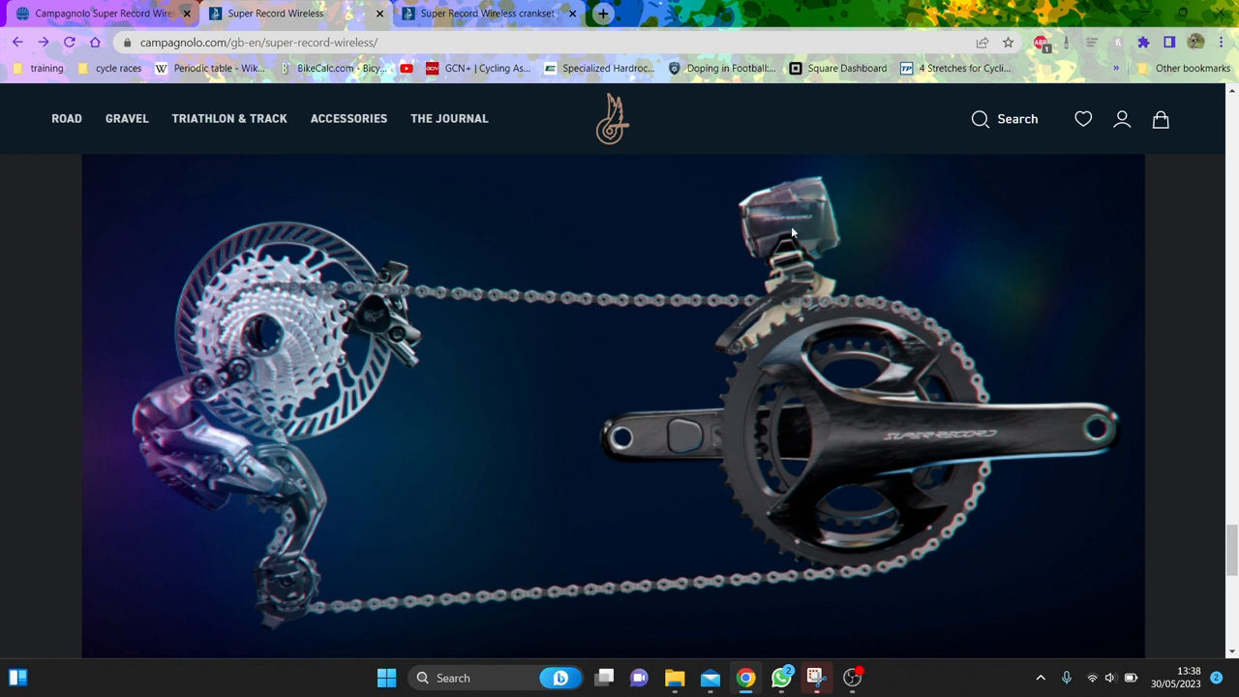
mouse_move(790, 248)
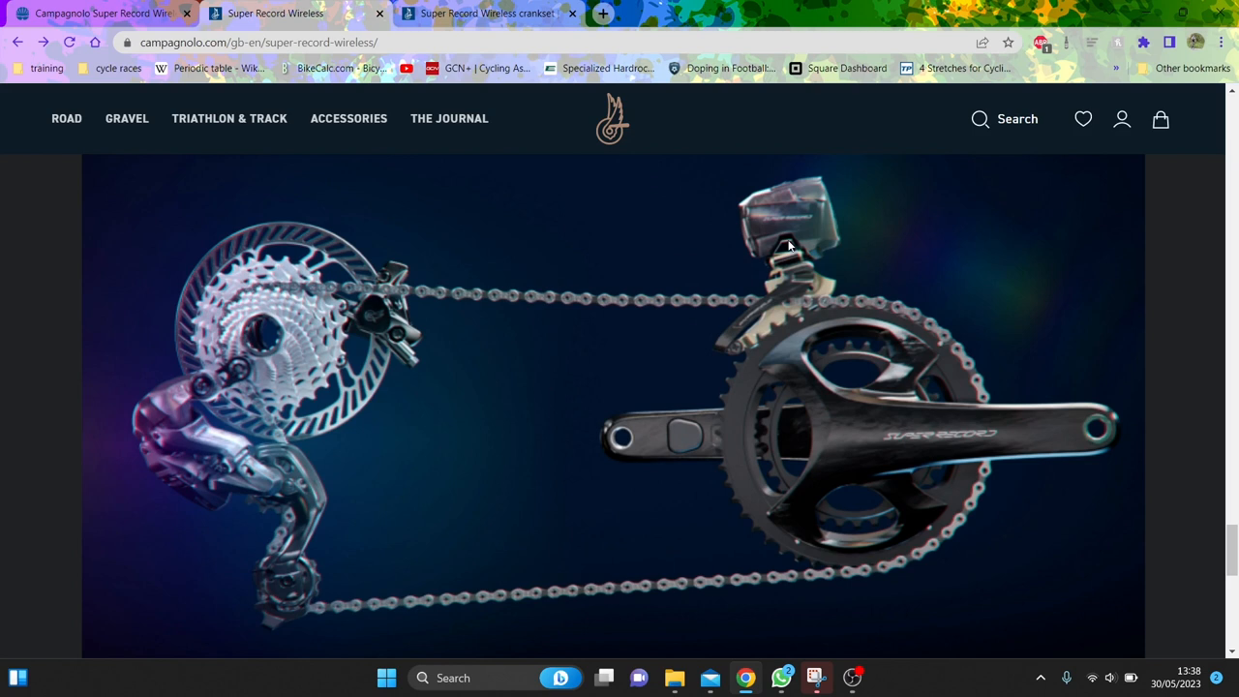
scroll("down", 3)
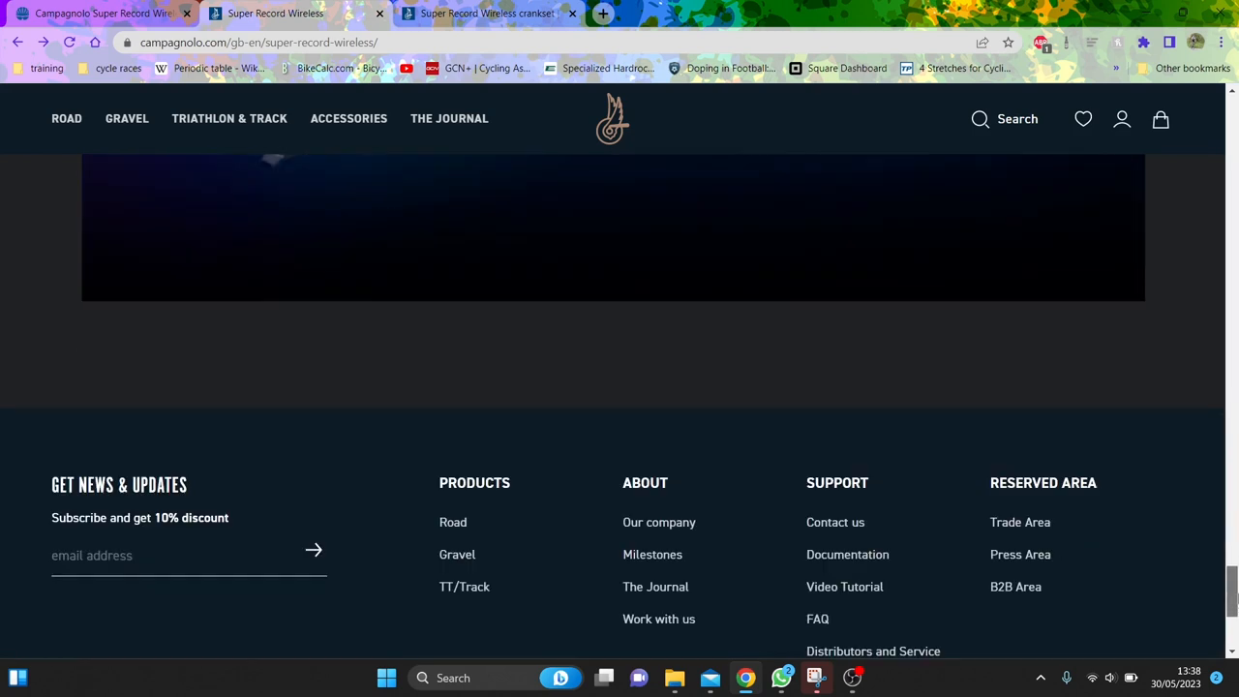
left_click(275, 13)
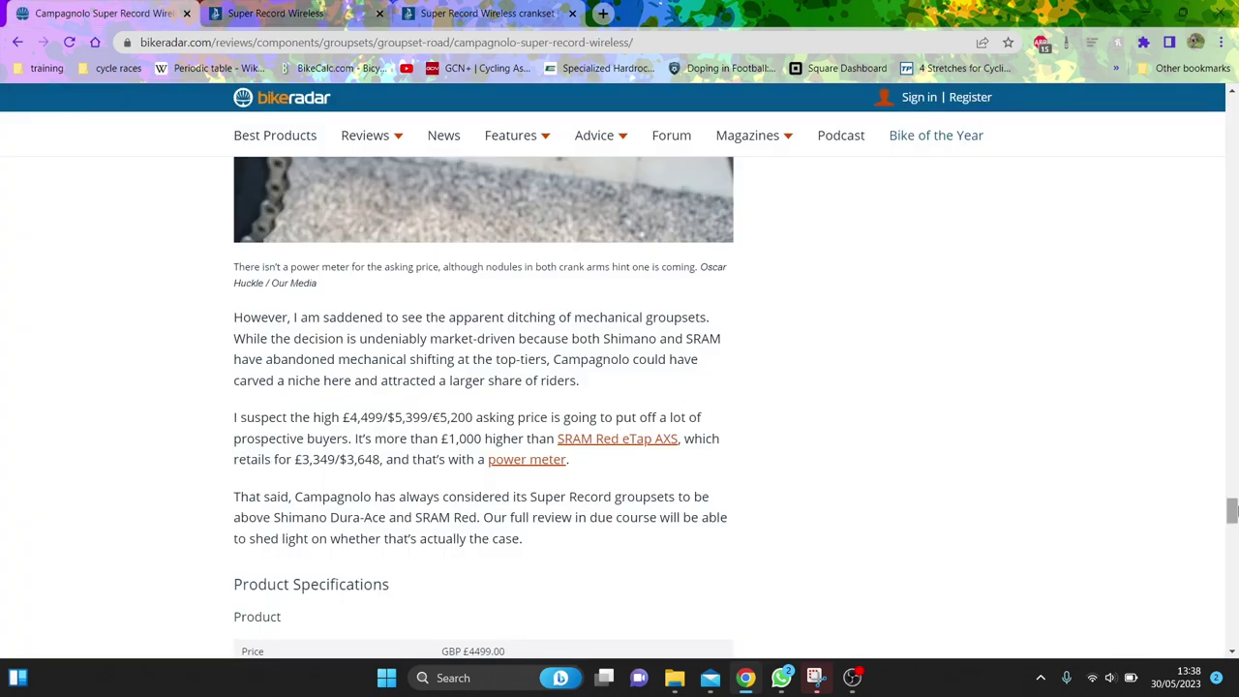
Step: Expand BikeRadar's full product specifications showing 2,520 g weight, hydraulic disc brakes and 12-speed gearing
scroll("down", 3)
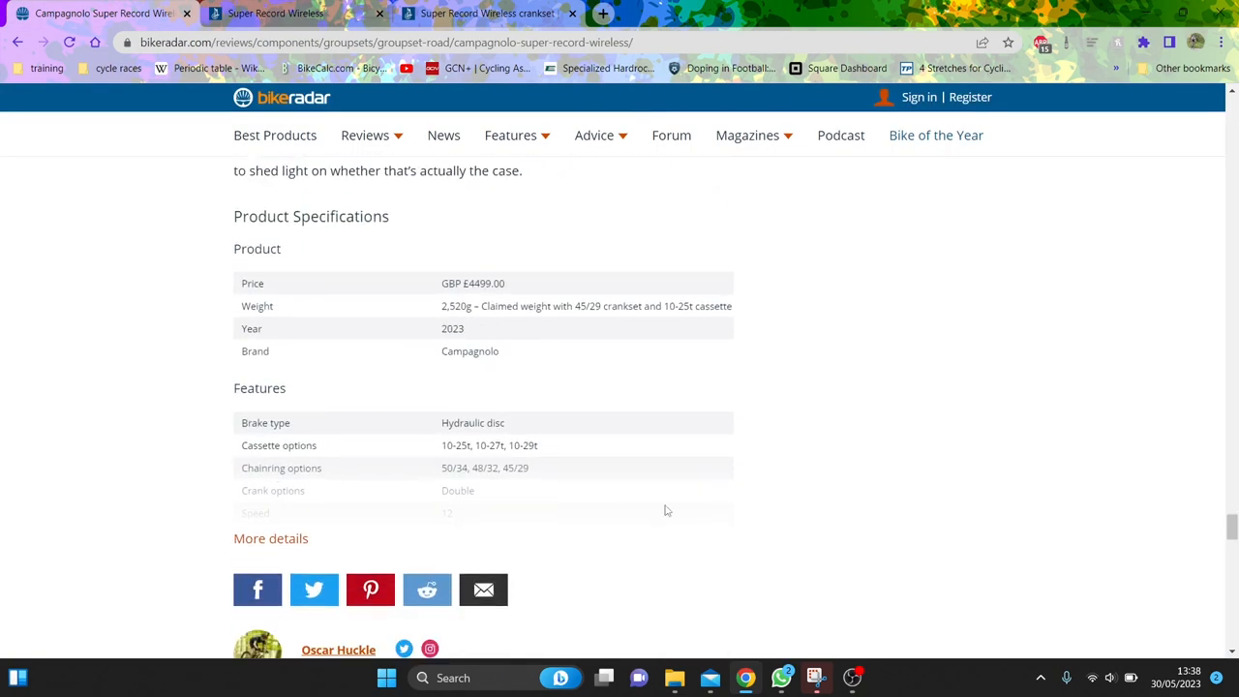
left_click(271, 538)
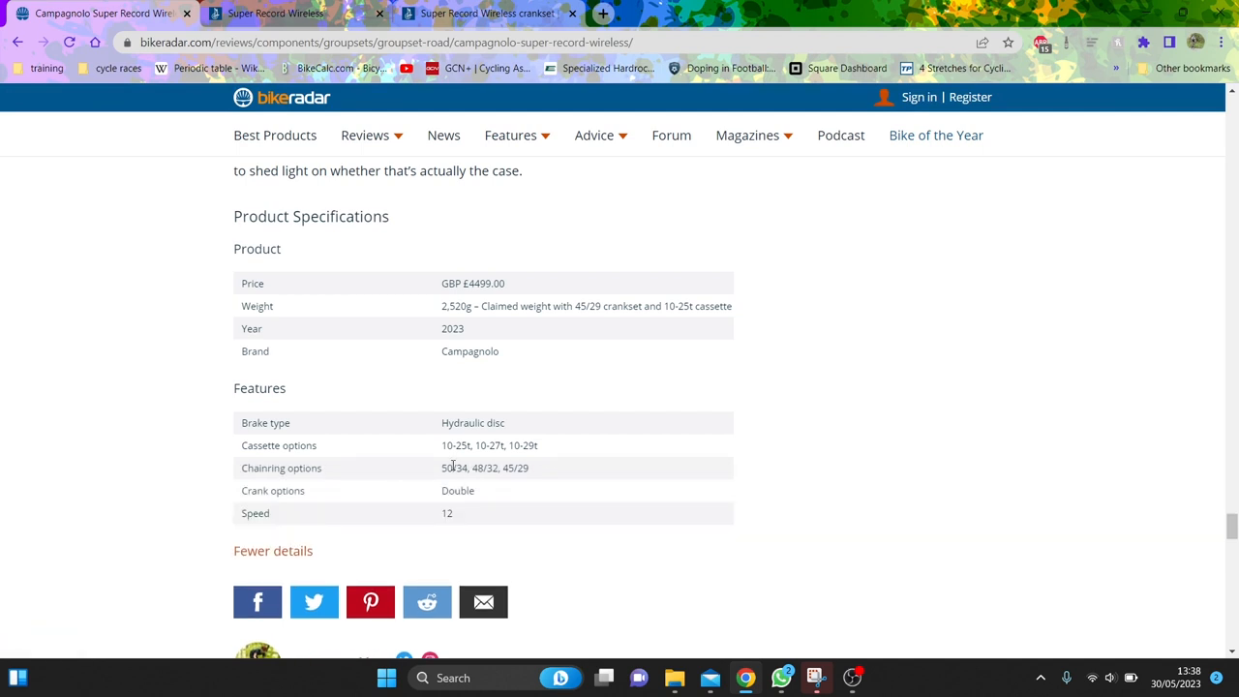
mouse_move(577, 306)
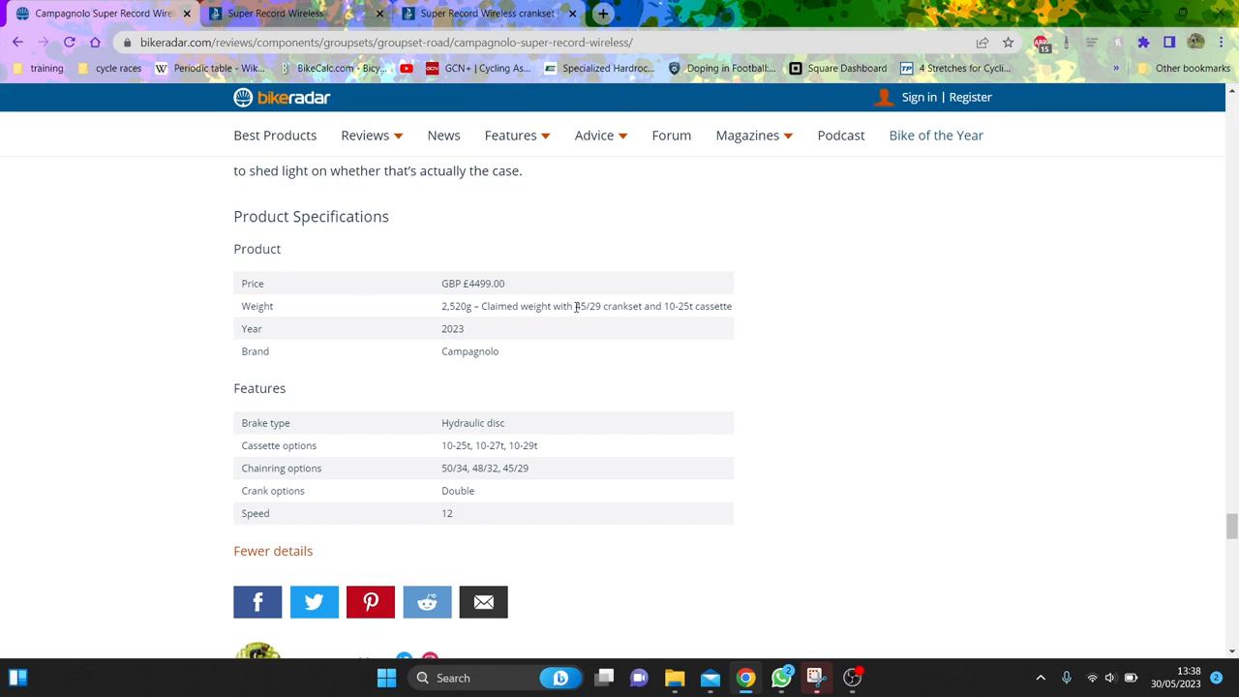
scroll("up", 3)
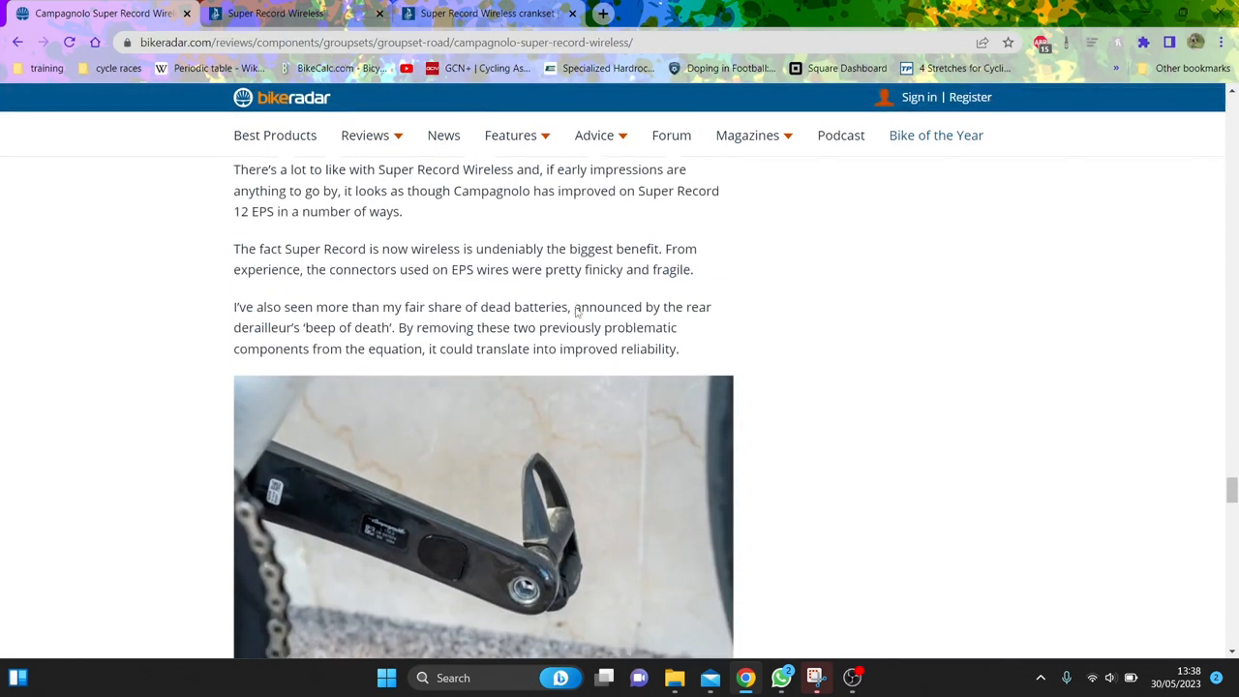
scroll("up", 3)
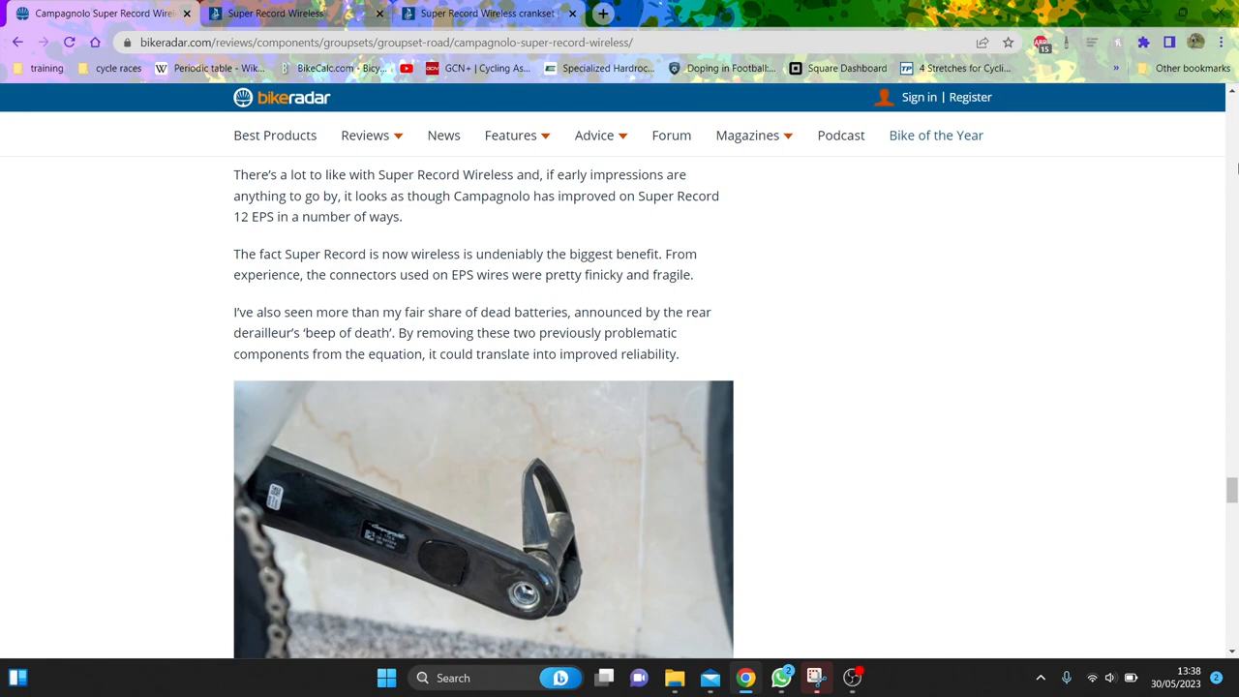
scroll("down", 3)
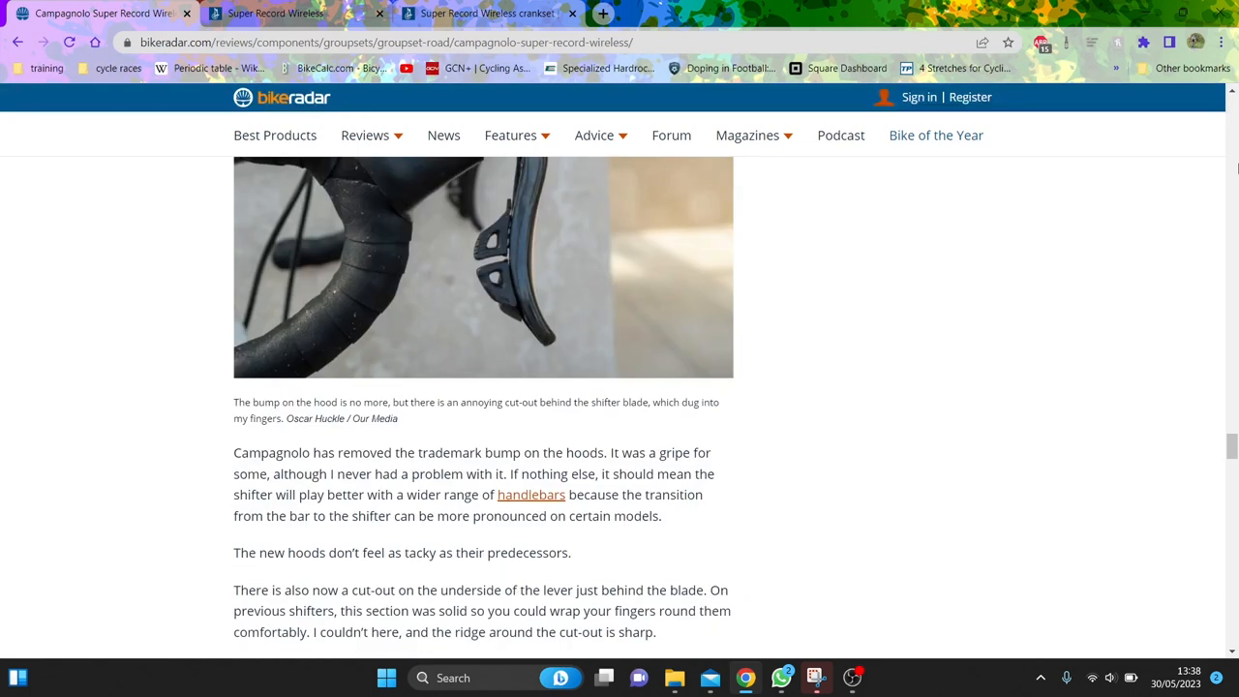
scroll("down", 3)
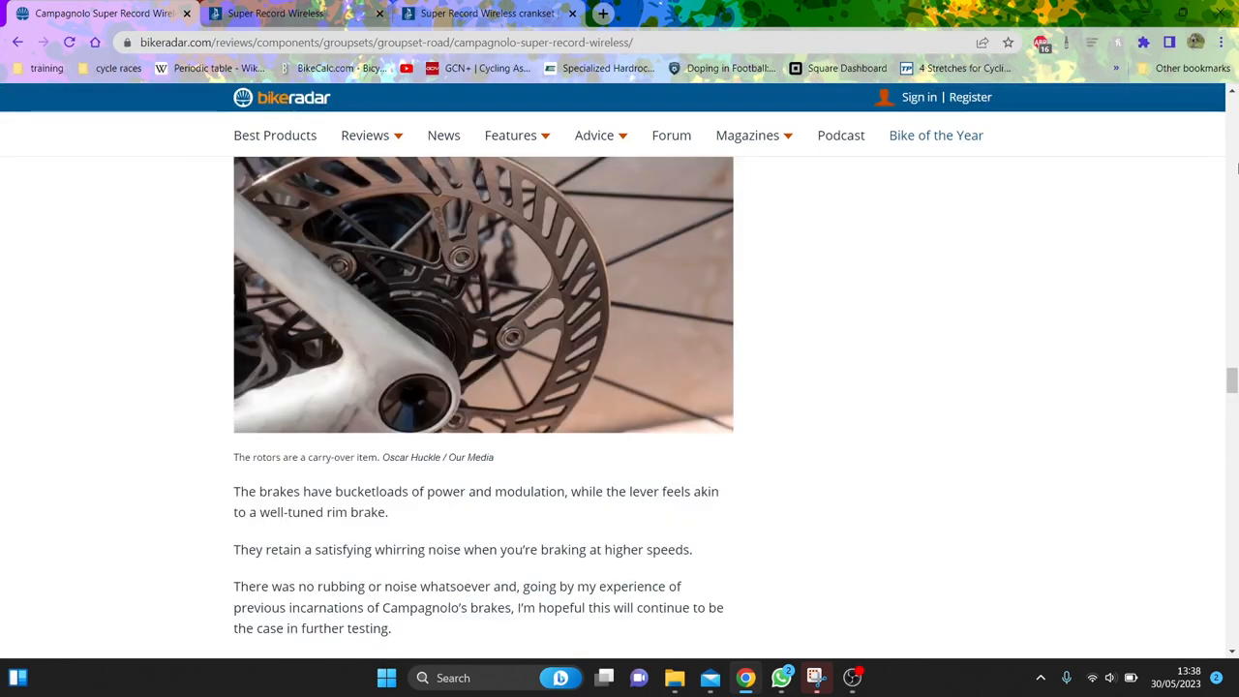
scroll("down", 3)
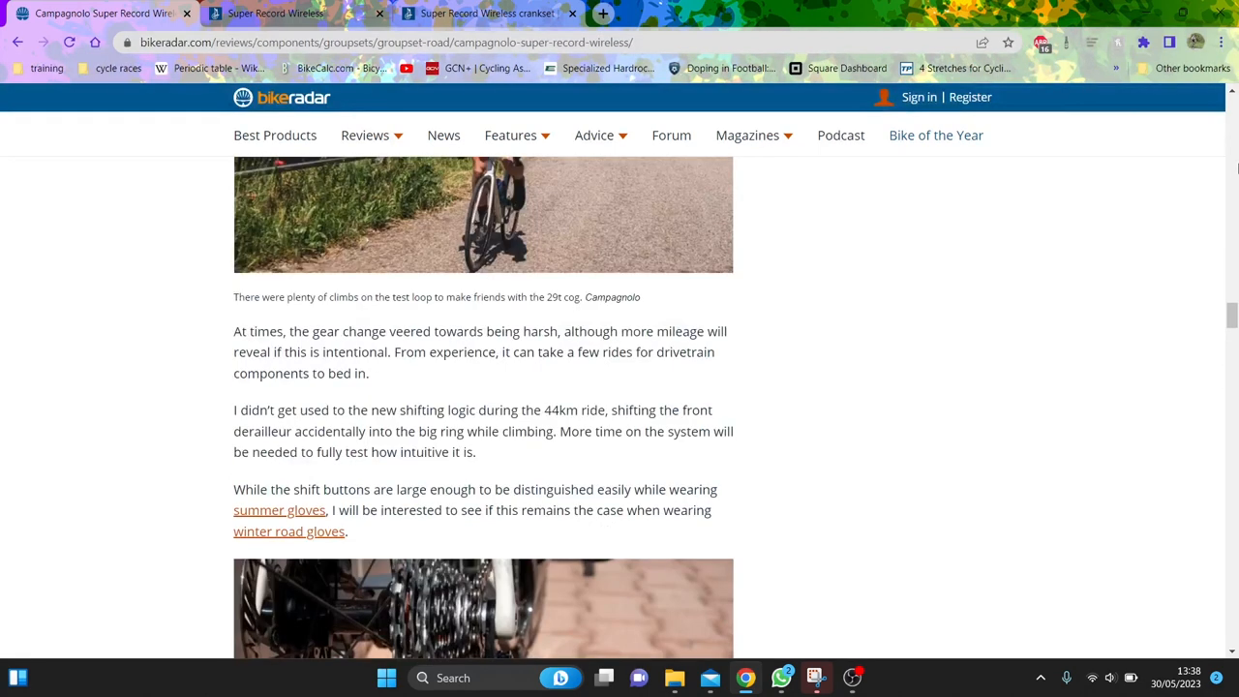
scroll("down", 3)
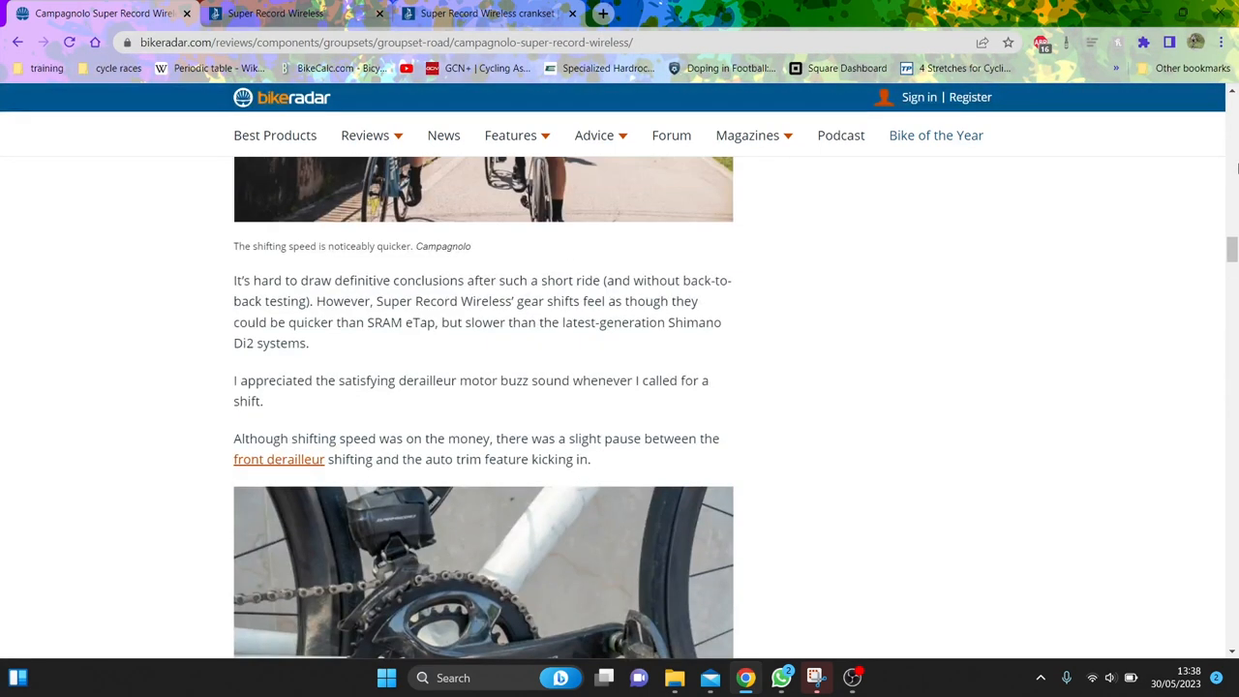
scroll("down", 3)
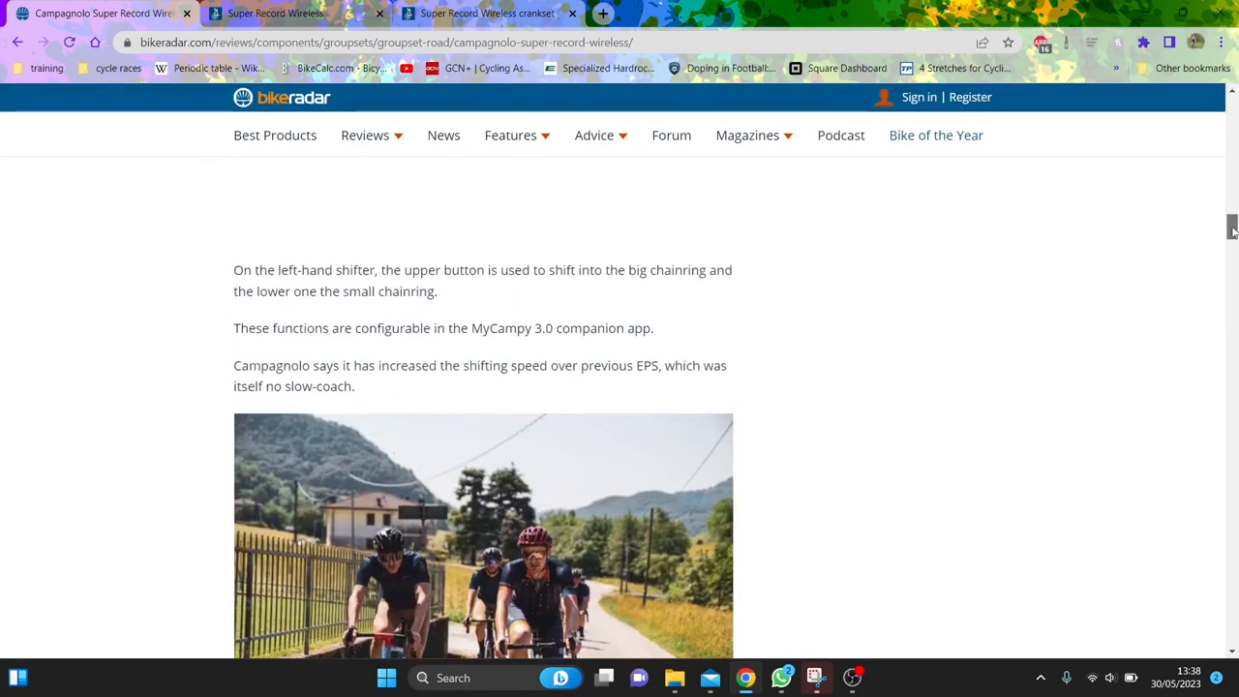
scroll("up", 3)
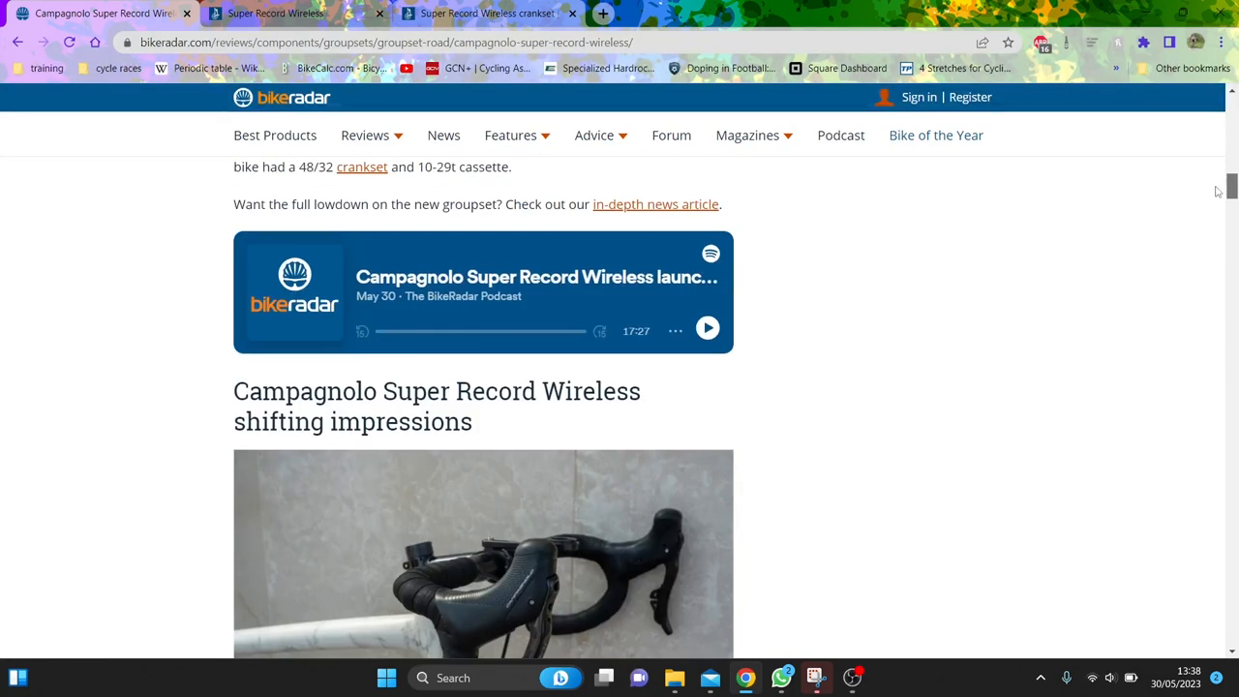
scroll("down", 3)
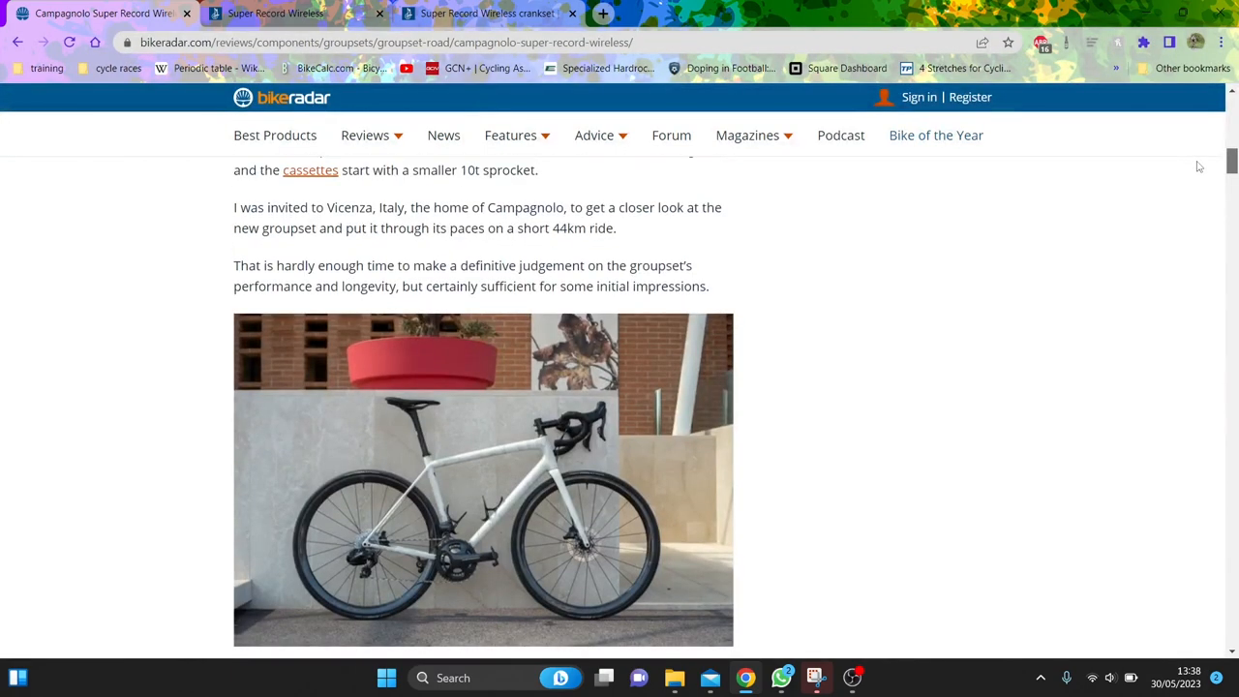
mouse_move(852, 678)
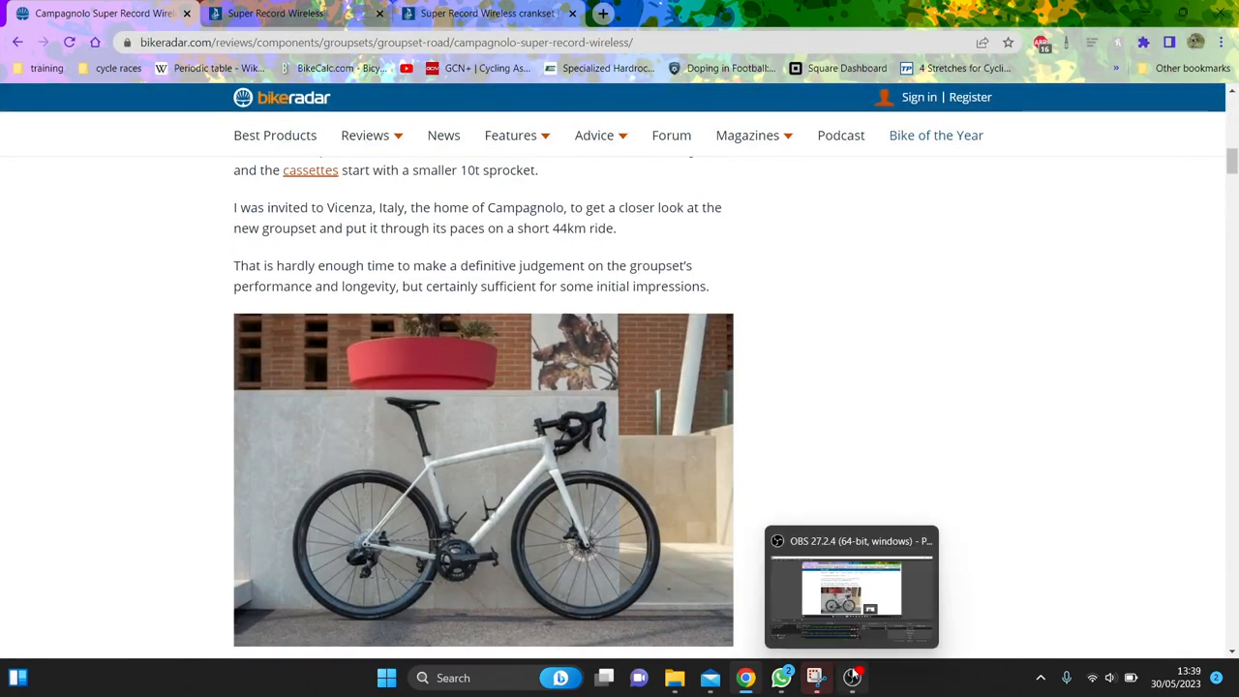